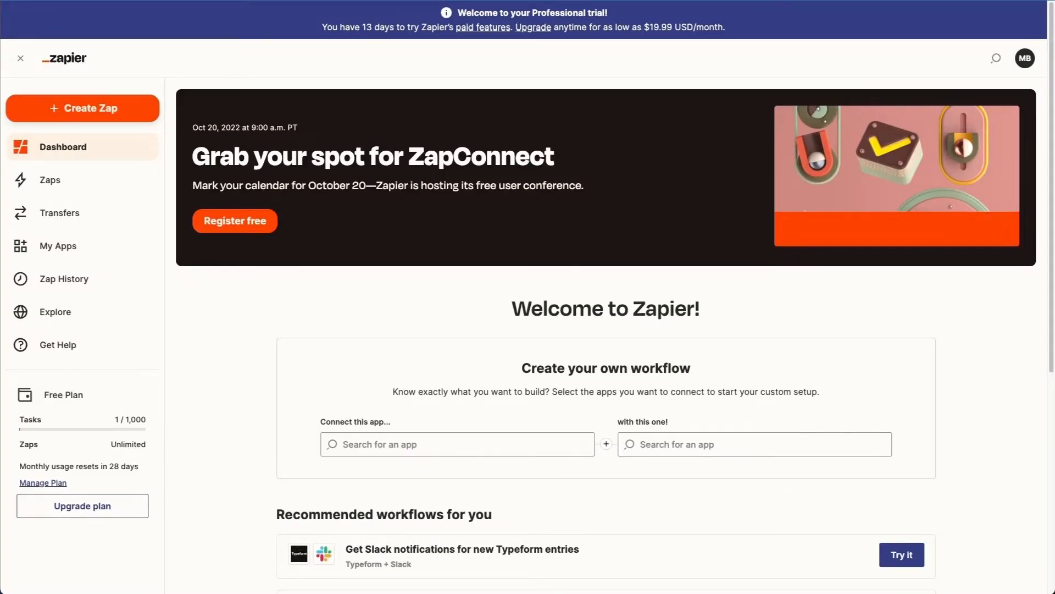
{"action": "mouse_move", "coordinate": [419, 349]}
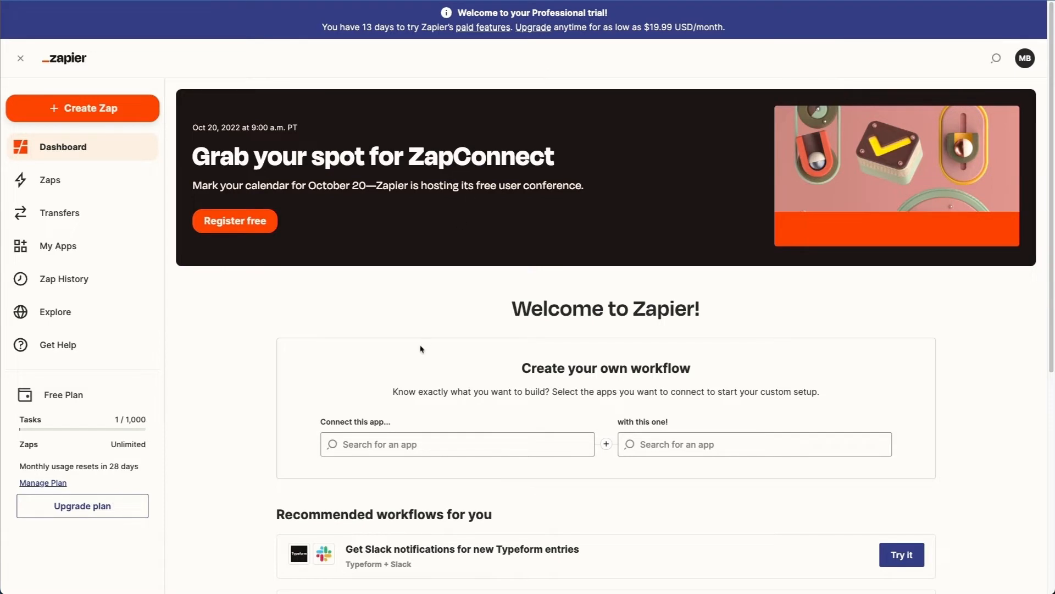
Step: Choose InvGate Service Desk as the trigger app with the New Request event
{"action": "scroll", "scroll_direction": "down", "scroll_amount": 3}
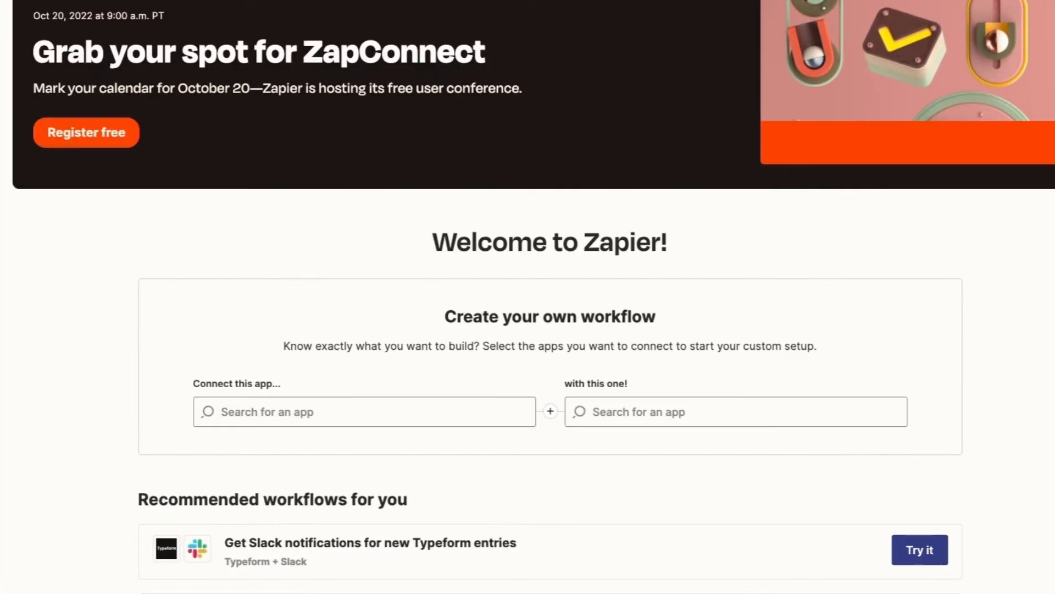
{"action": "left_click", "coordinate": [363, 411]}
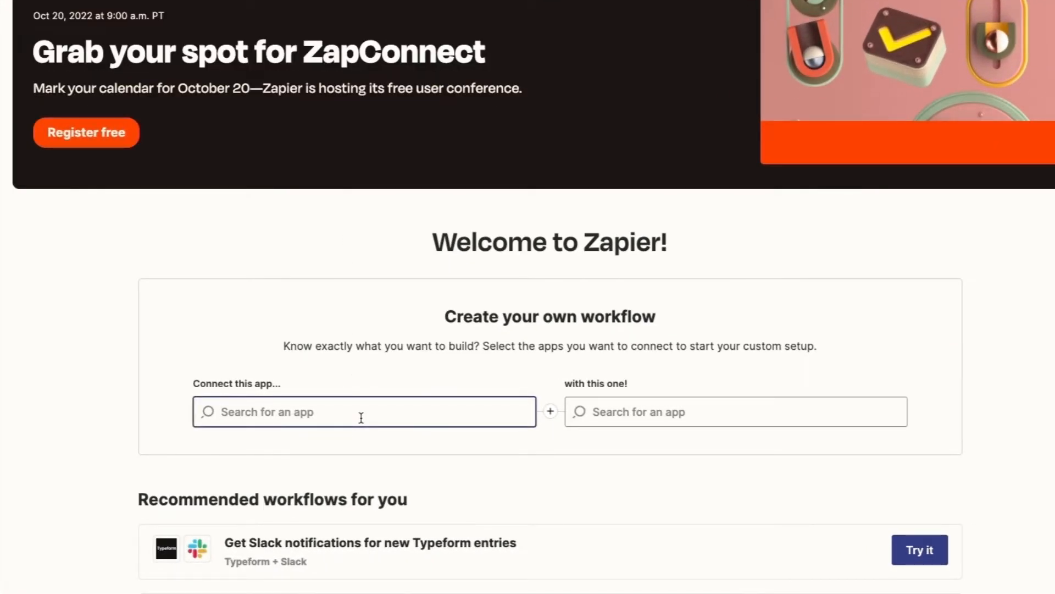
{"action": "type", "text": "invga"}
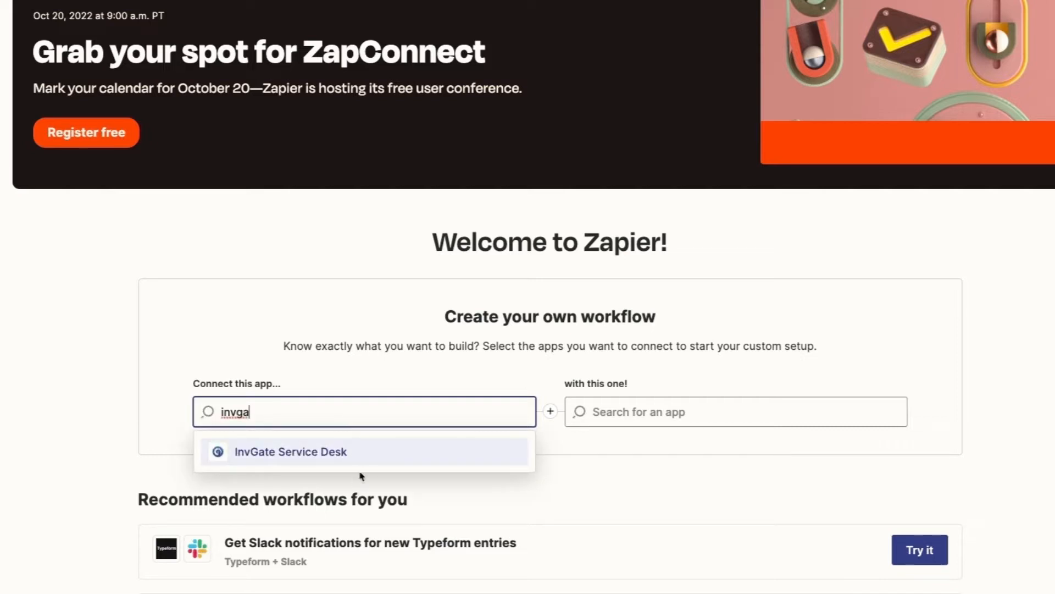
{"action": "type", "text": "sa"}
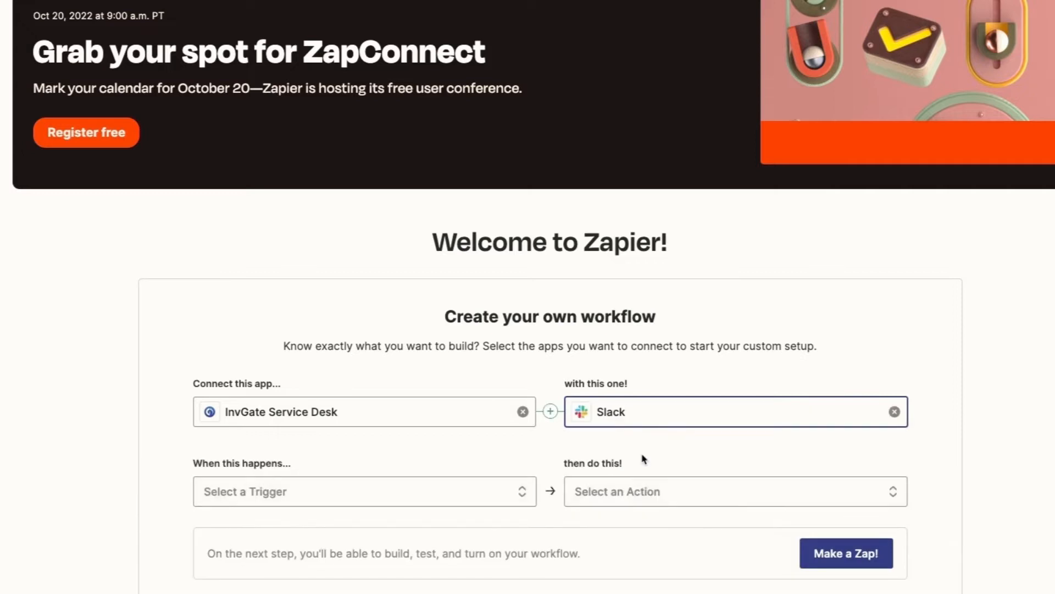
{"action": "left_click", "coordinate": [363, 491]}
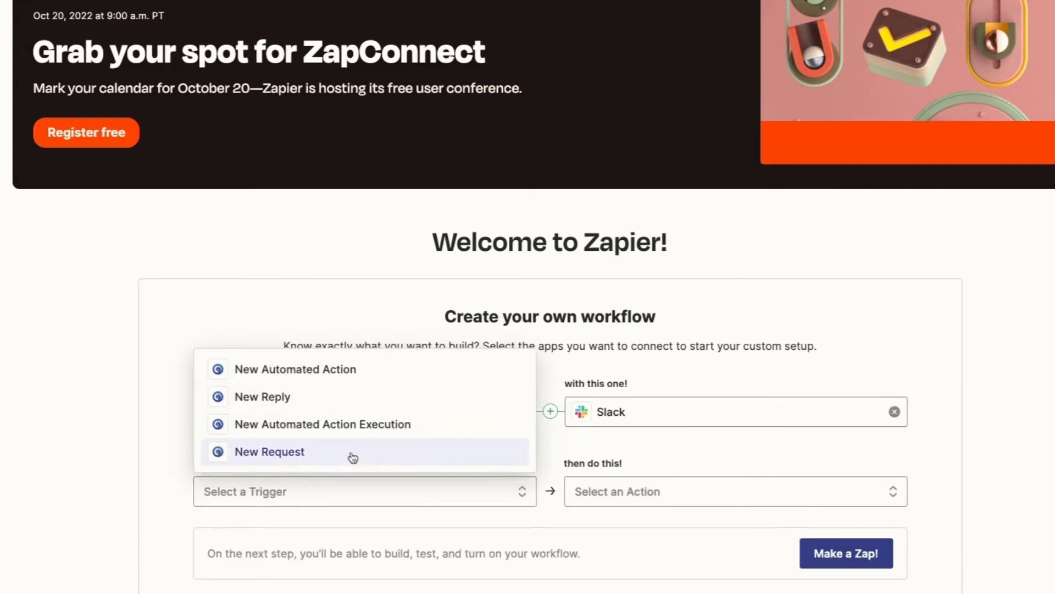
{"action": "left_click", "coordinate": [270, 451]}
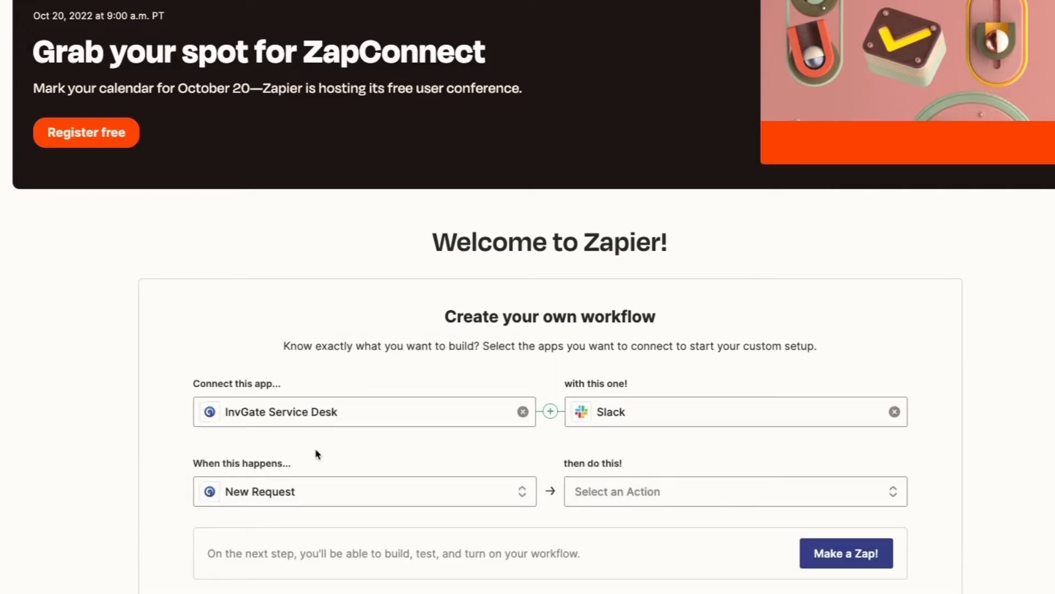
Step: Choose Slack's Send Channel Message as the action event
{"action": "left_click", "coordinate": [733, 490]}
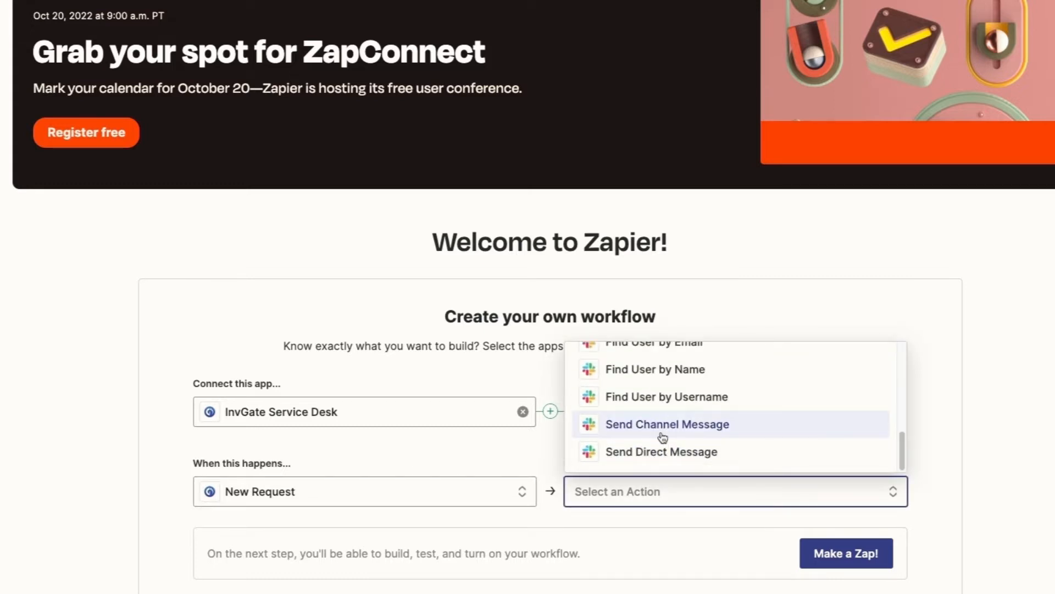
{"action": "left_click", "coordinate": [666, 424]}
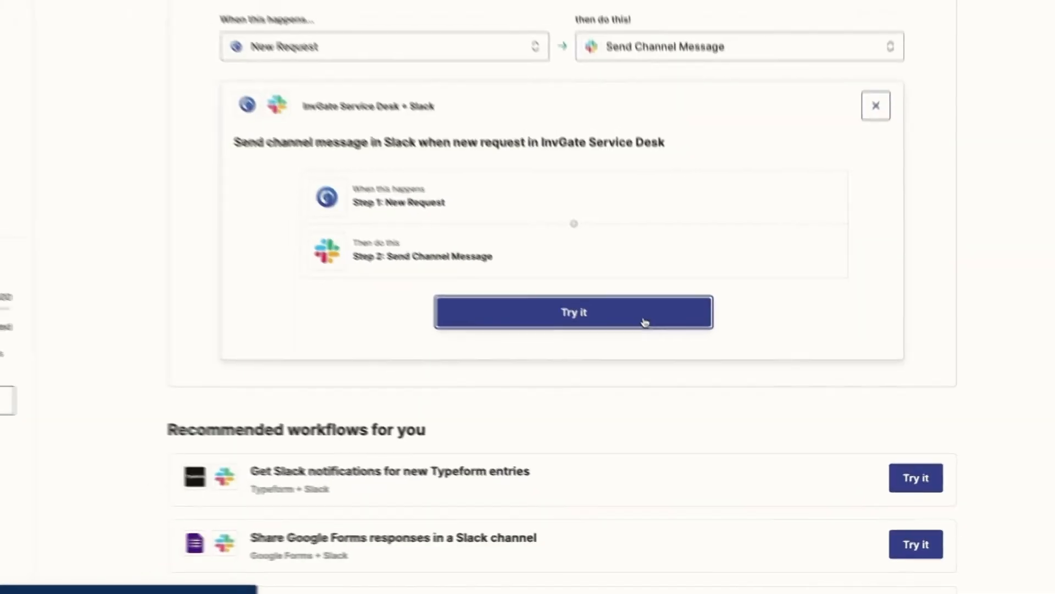
Step: Try the workflow, get started, and begin connecting an InvGate Service Desk account
{"action": "left_click", "coordinate": [574, 311]}
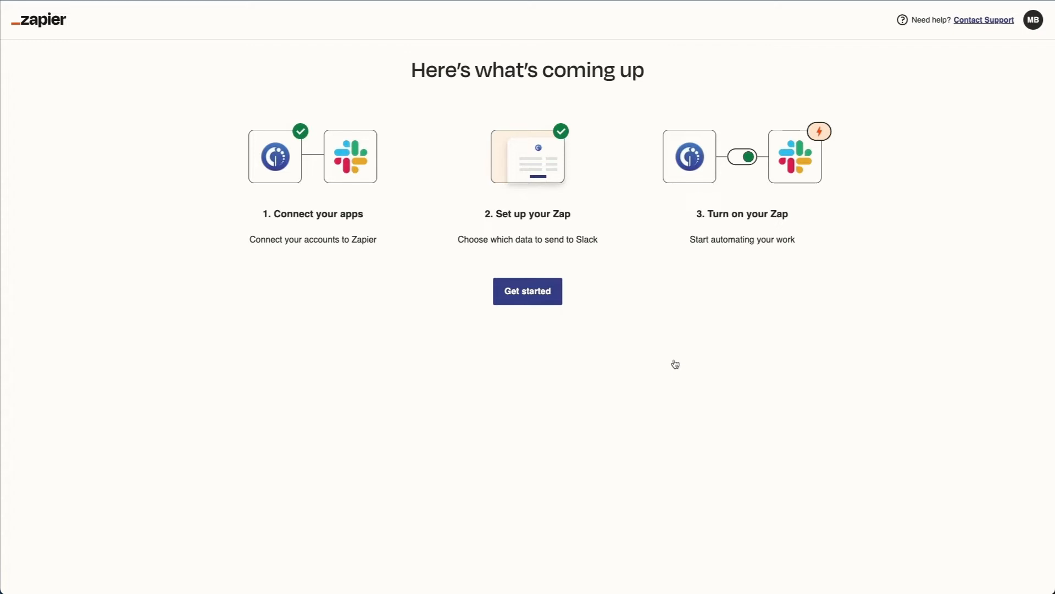
{"action": "mouse_move", "coordinate": [652, 346]}
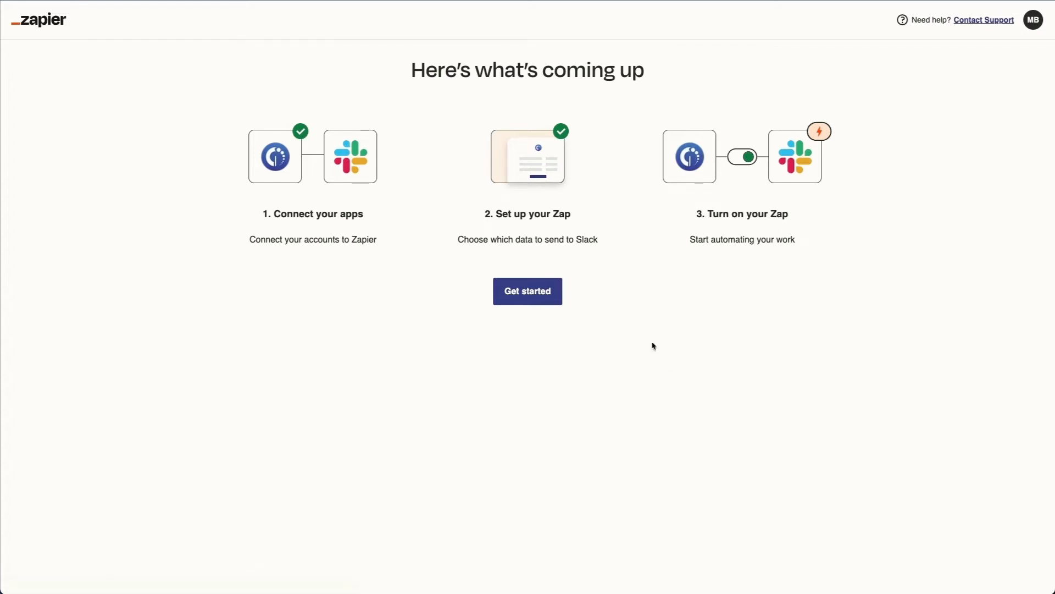
{"action": "left_click", "coordinate": [526, 290]}
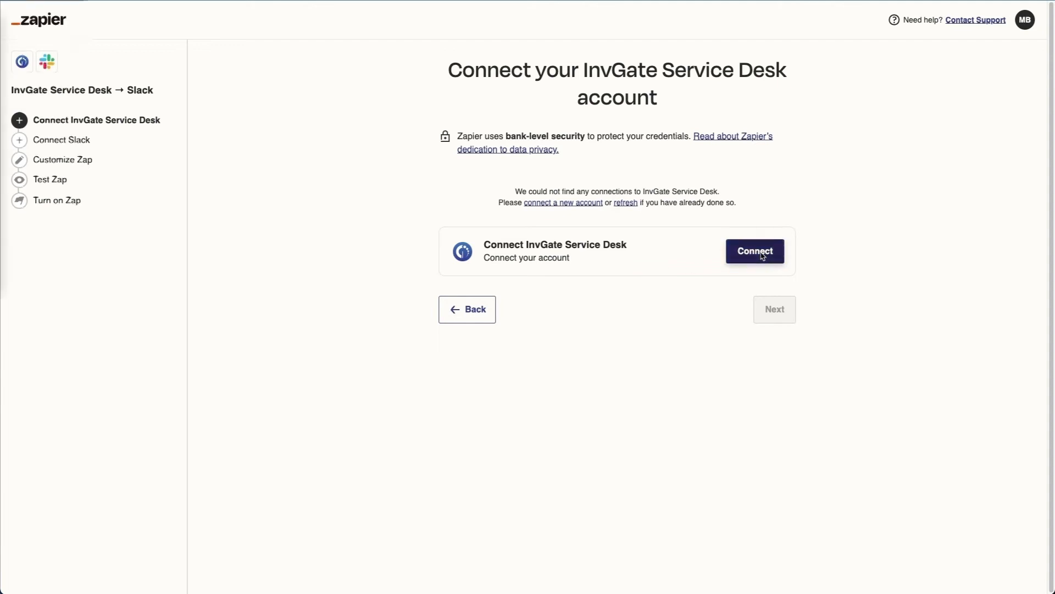
{"action": "left_click", "coordinate": [754, 250]}
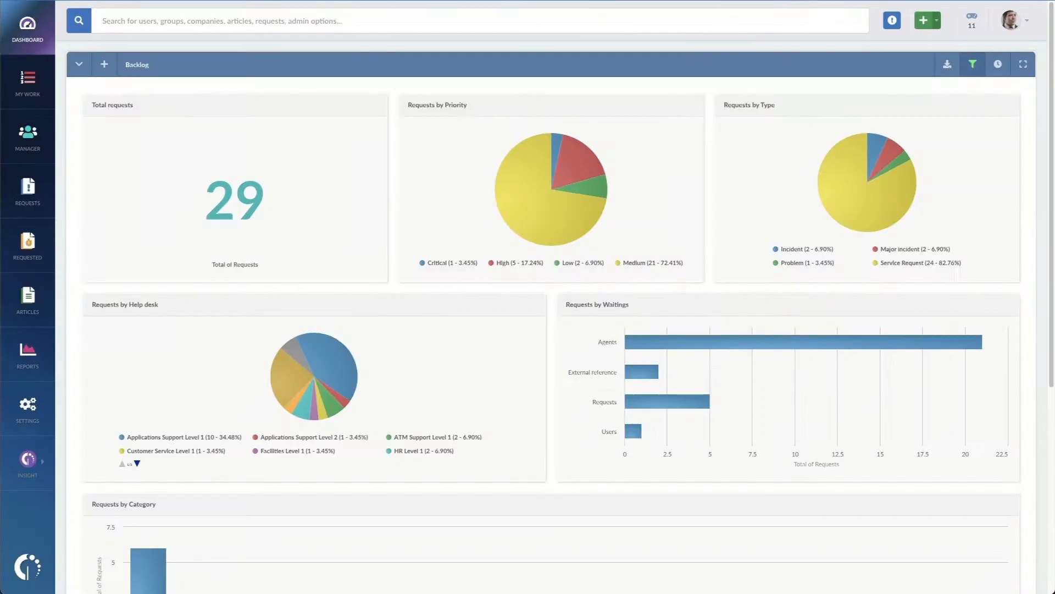
Step: Reach Settings > Integrations > Applications > API showing the access URL and API users
{"action": "left_click", "coordinate": [28, 409]}
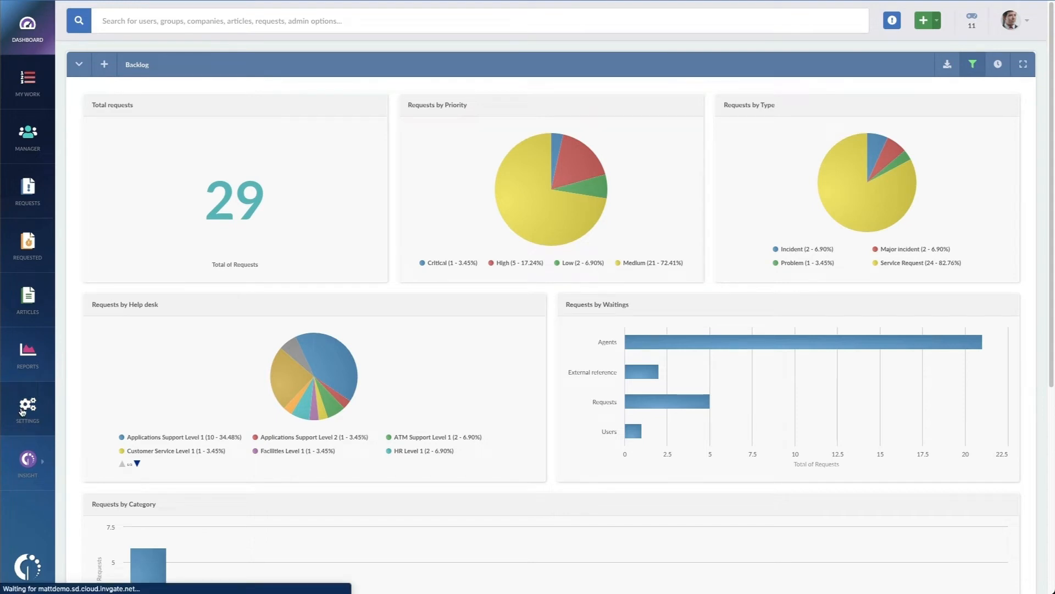
{"action": "left_click", "coordinate": [28, 409]}
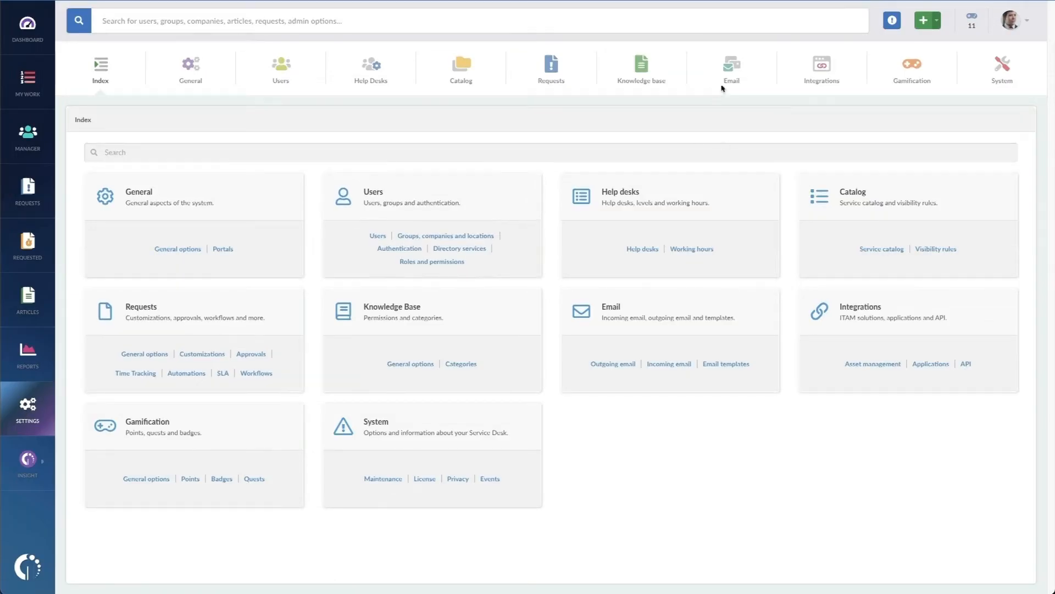
{"action": "left_click", "coordinate": [820, 67]}
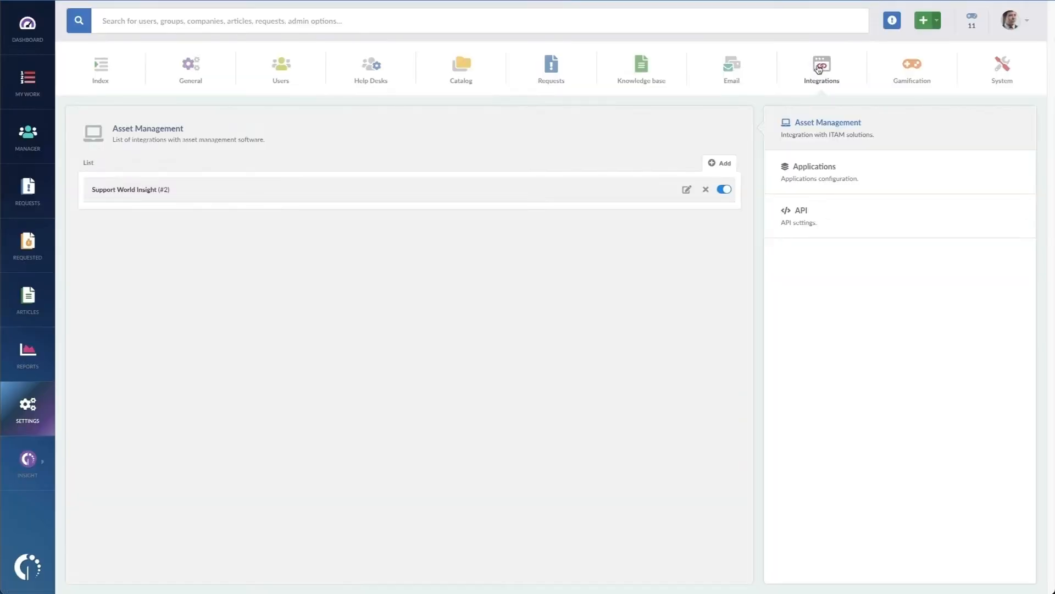
{"action": "left_click", "coordinate": [814, 171]}
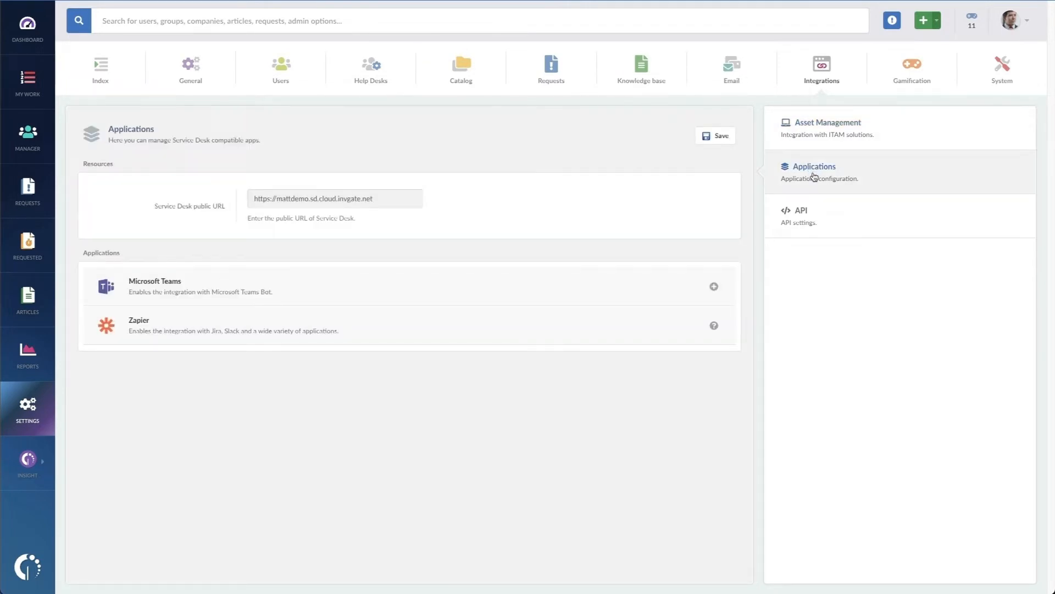
{"action": "left_click", "coordinate": [802, 216]}
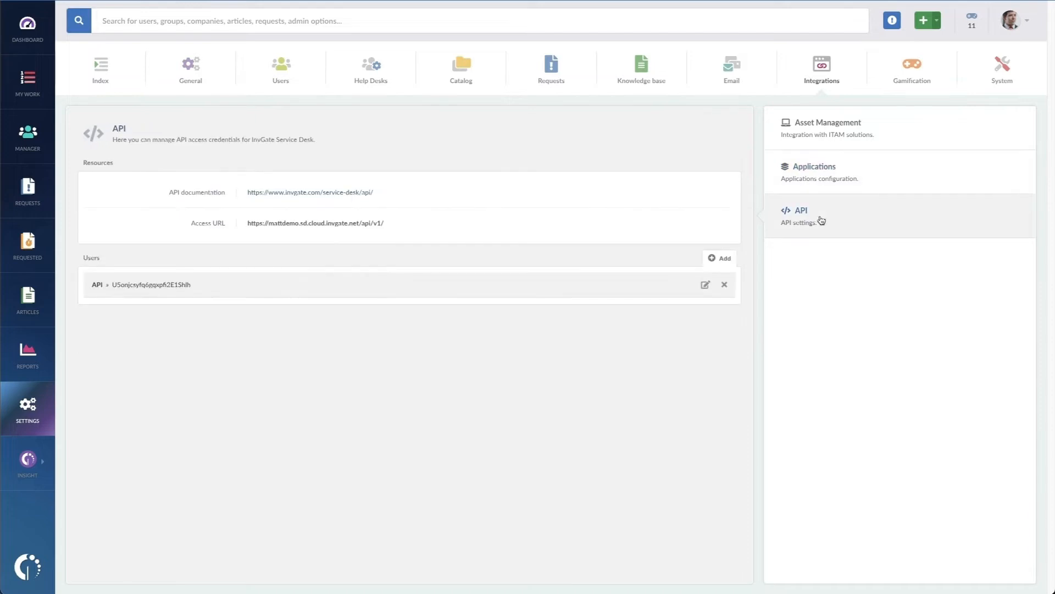
{"action": "mouse_move", "coordinate": [814, 216]}
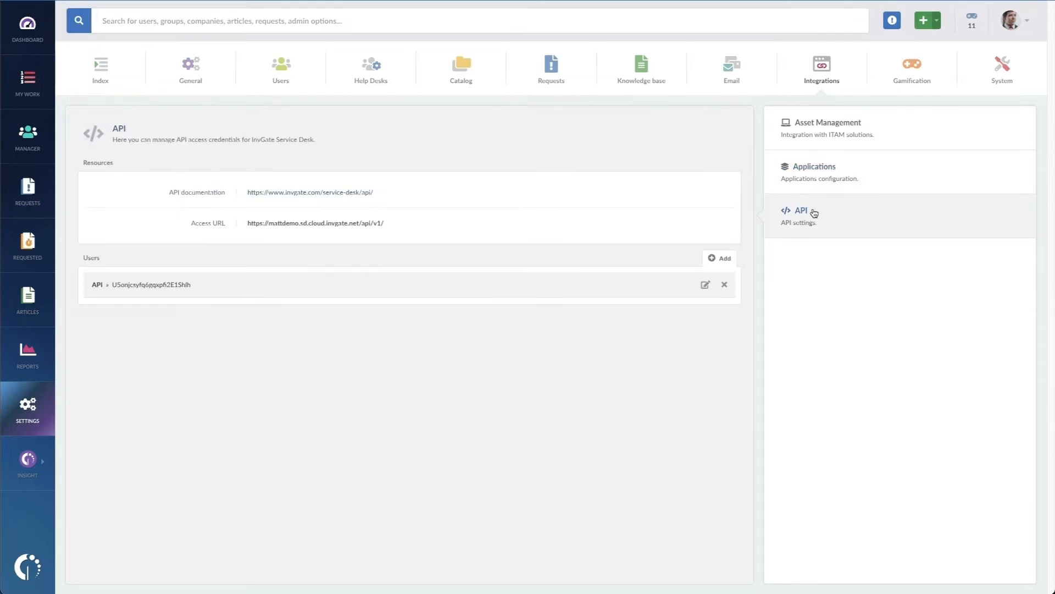
{"action": "mouse_move", "coordinate": [679, 216]}
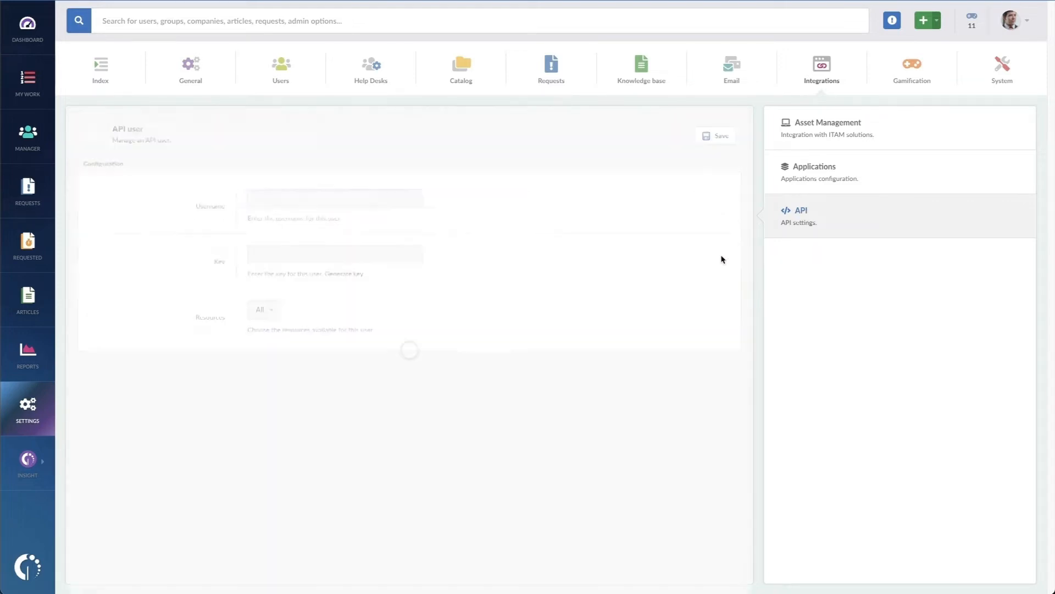
Step: Add an API user named Zapier, generate its key and copy it
{"action": "type", "text": "Z"}
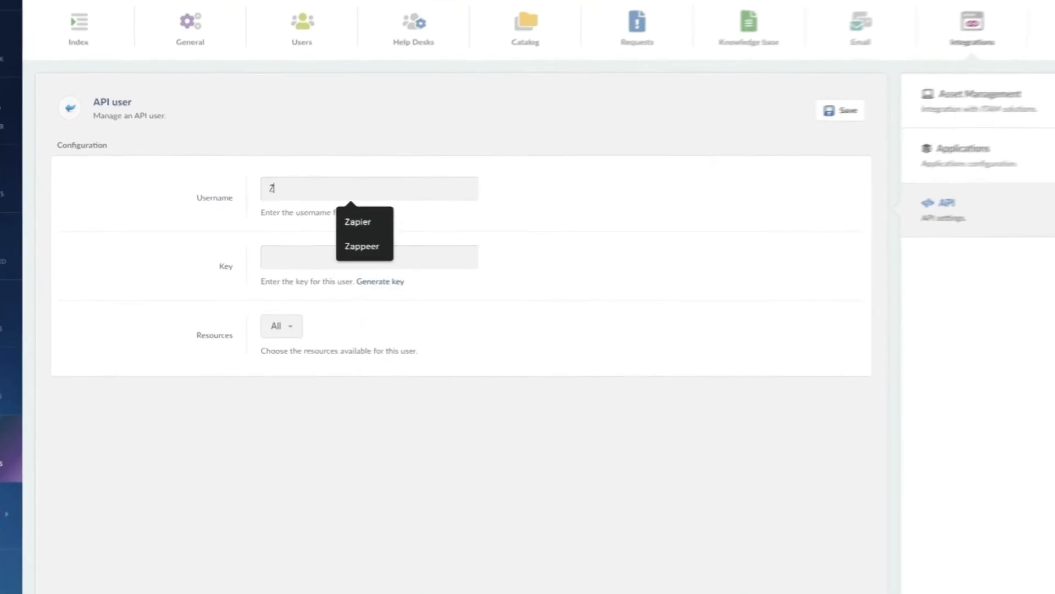
{"action": "left_click", "coordinate": [357, 221]}
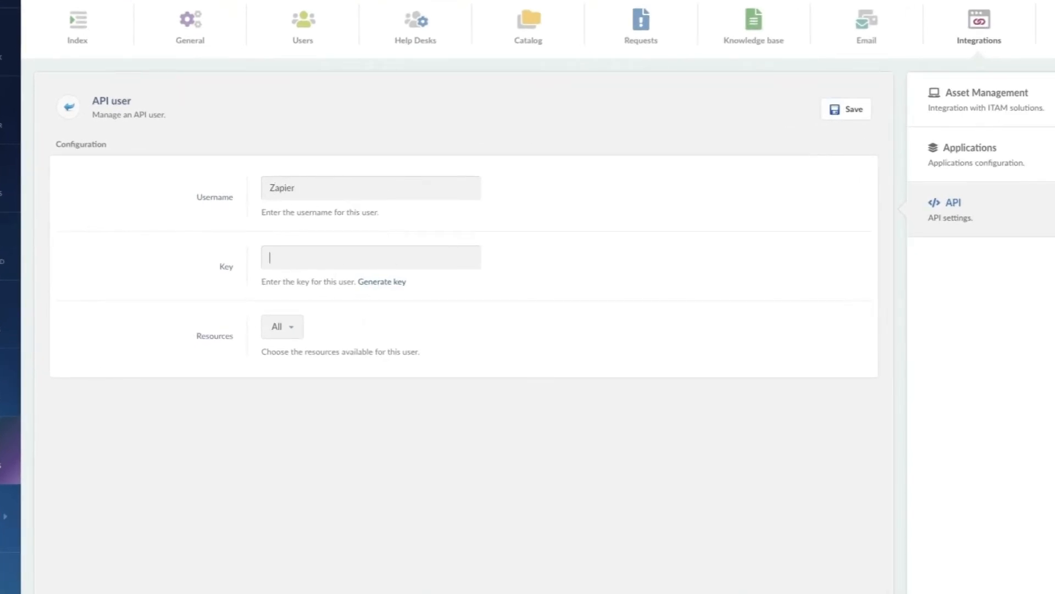
{"action": "left_click", "coordinate": [381, 281]}
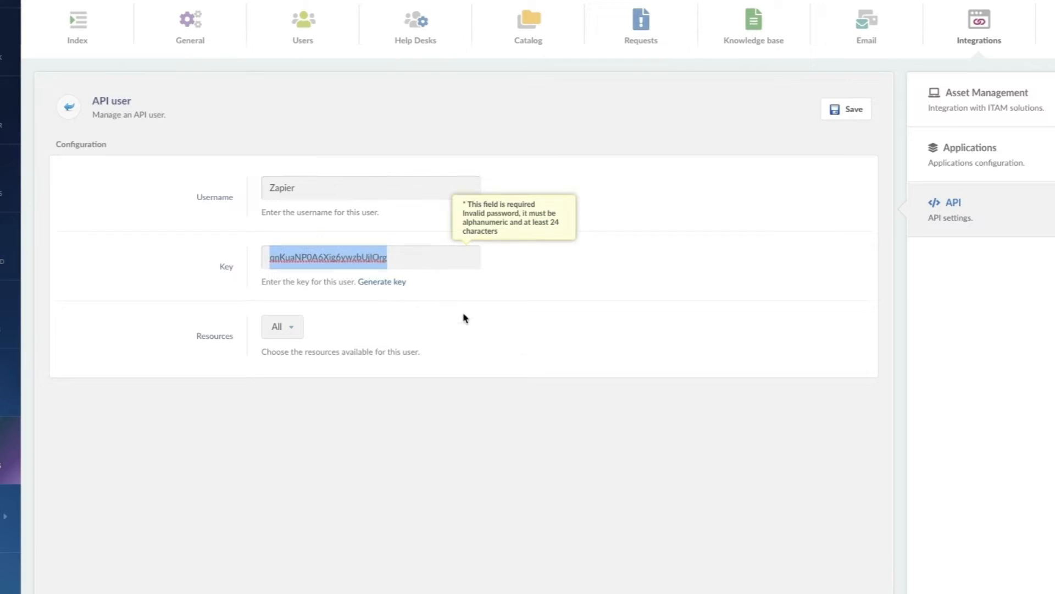
{"action": "left_click", "coordinate": [281, 327]}
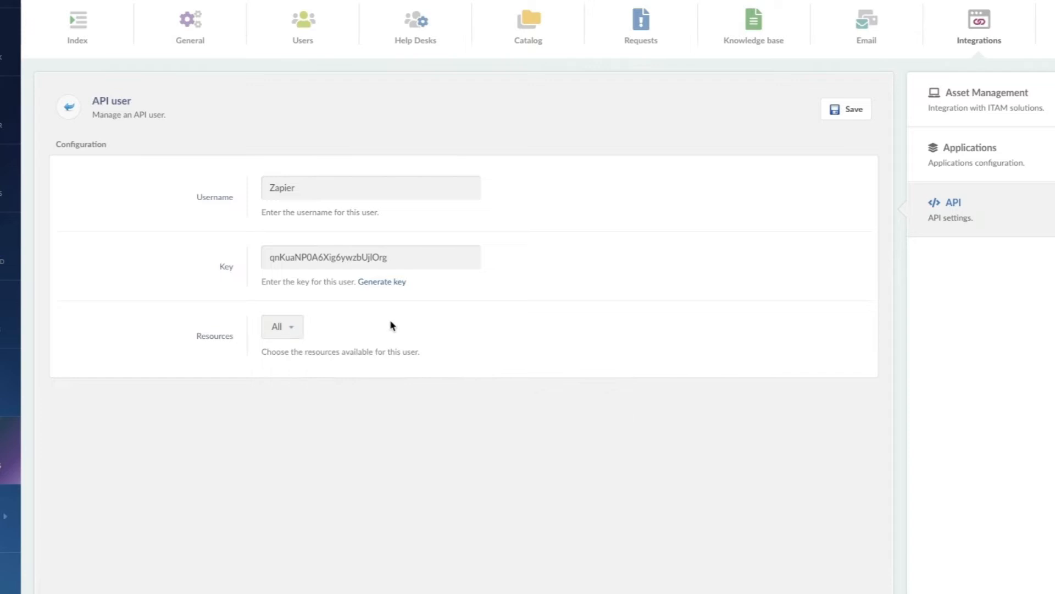
{"action": "left_click", "coordinate": [847, 109]}
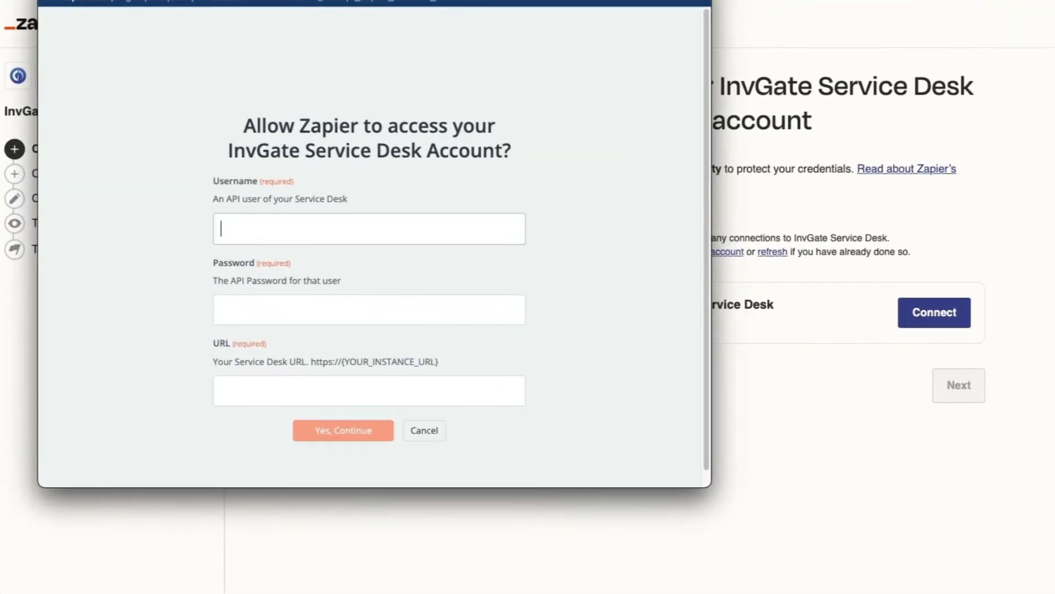
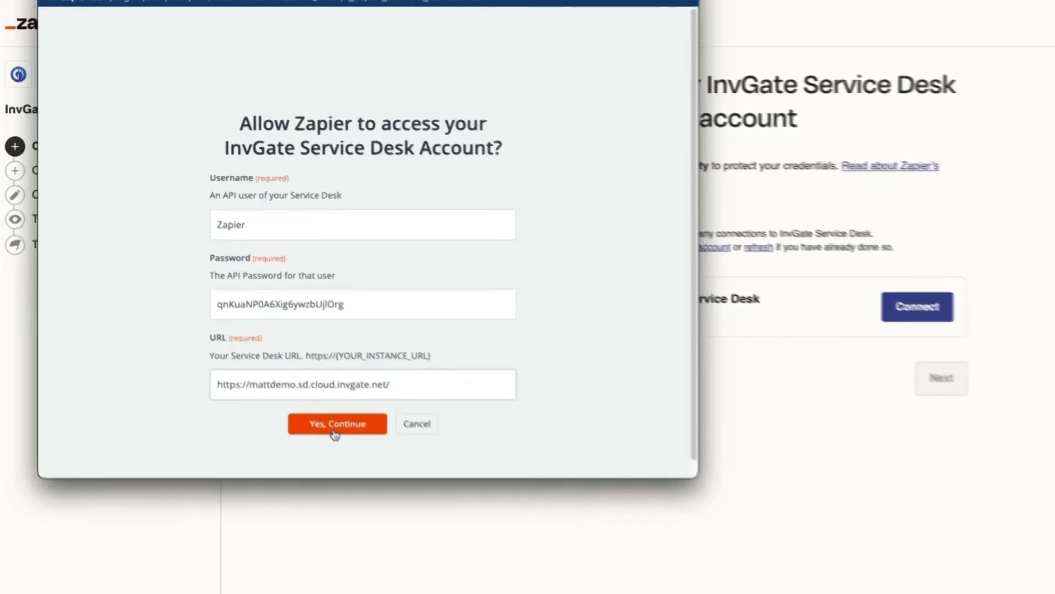
{"action": "left_click", "coordinate": [336, 423]}
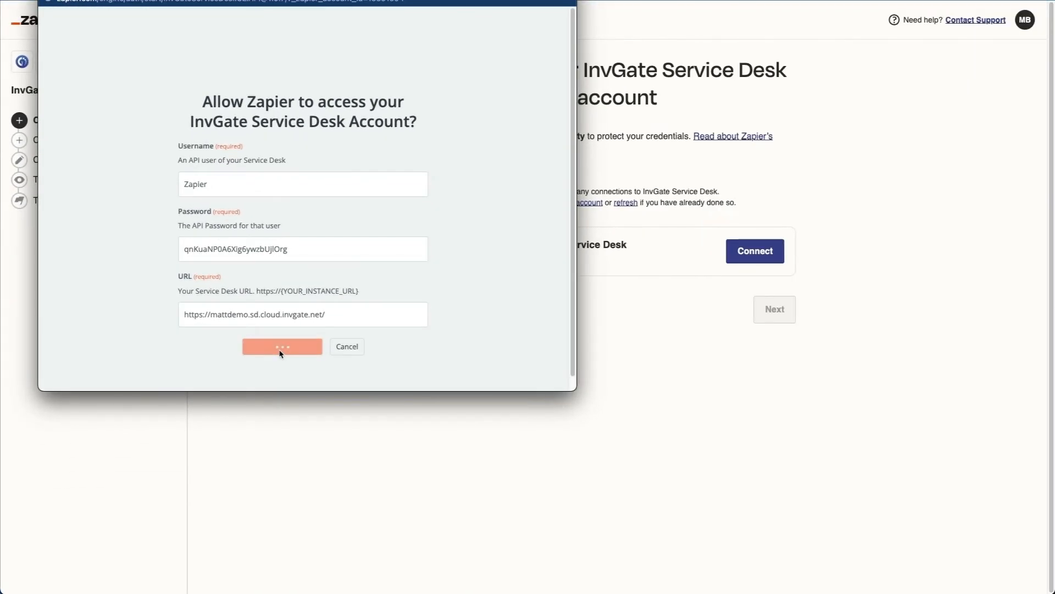
{"action": "left_click", "coordinate": [281, 346]}
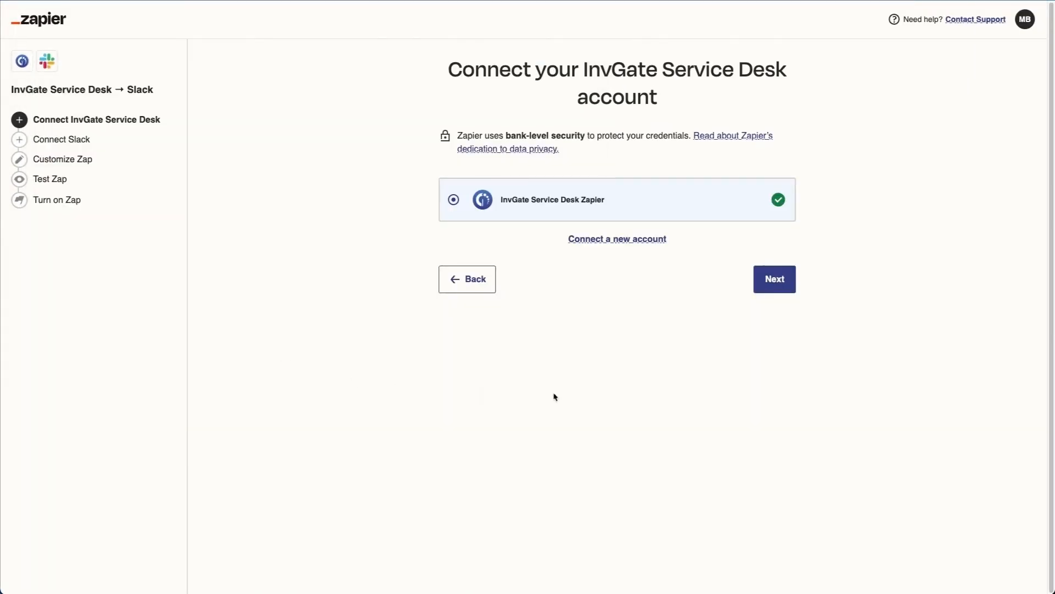
{"action": "left_click", "coordinate": [773, 278]}
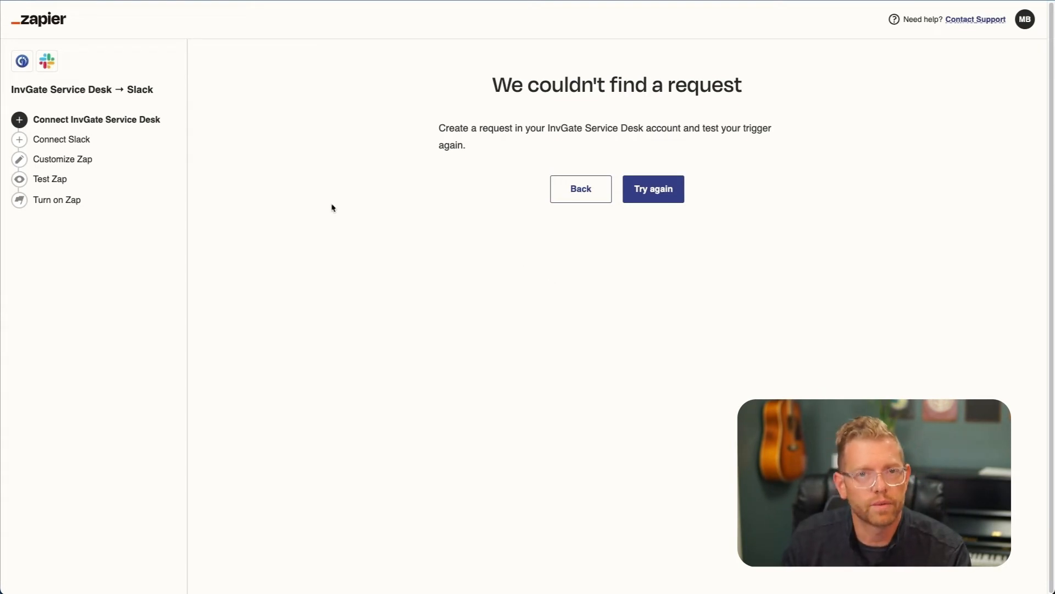
Step: Start a new InvGate service request and set its priority
{"action": "left_click", "coordinate": [923, 20]}
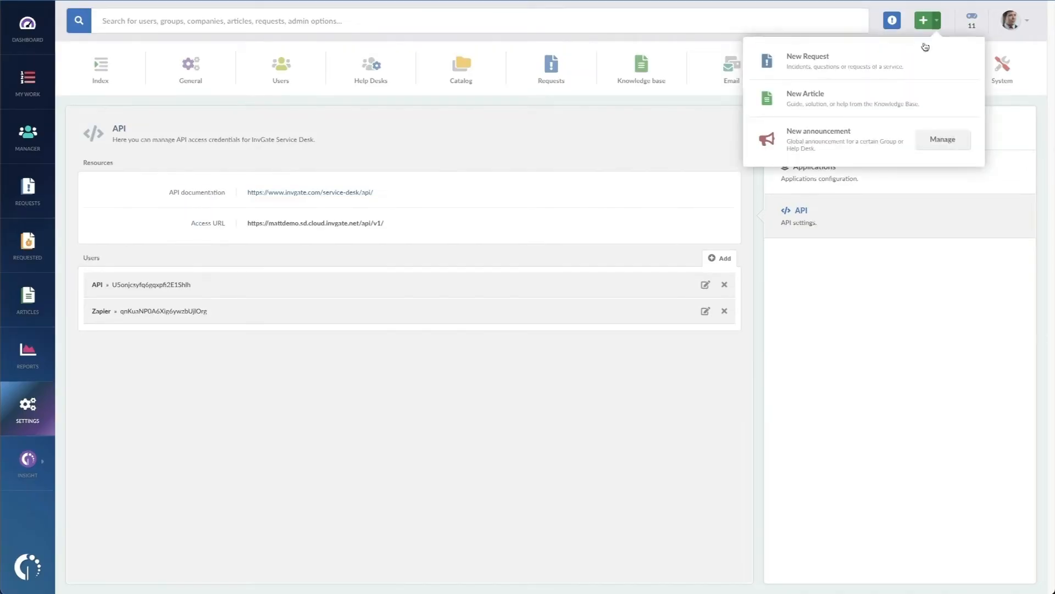
{"action": "left_click", "coordinate": [808, 56]}
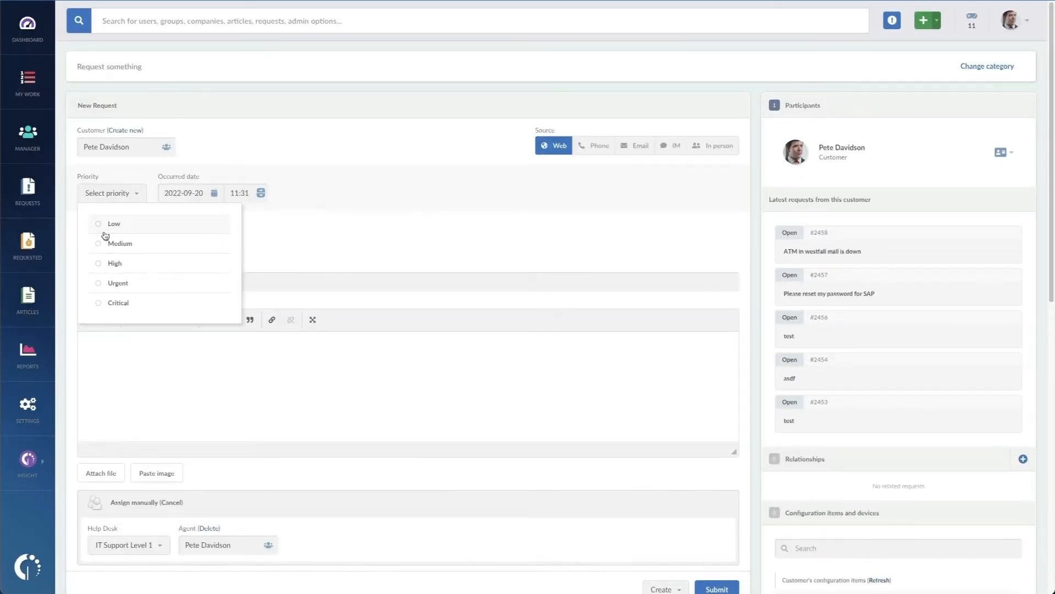
{"action": "left_click", "coordinate": [119, 243]}
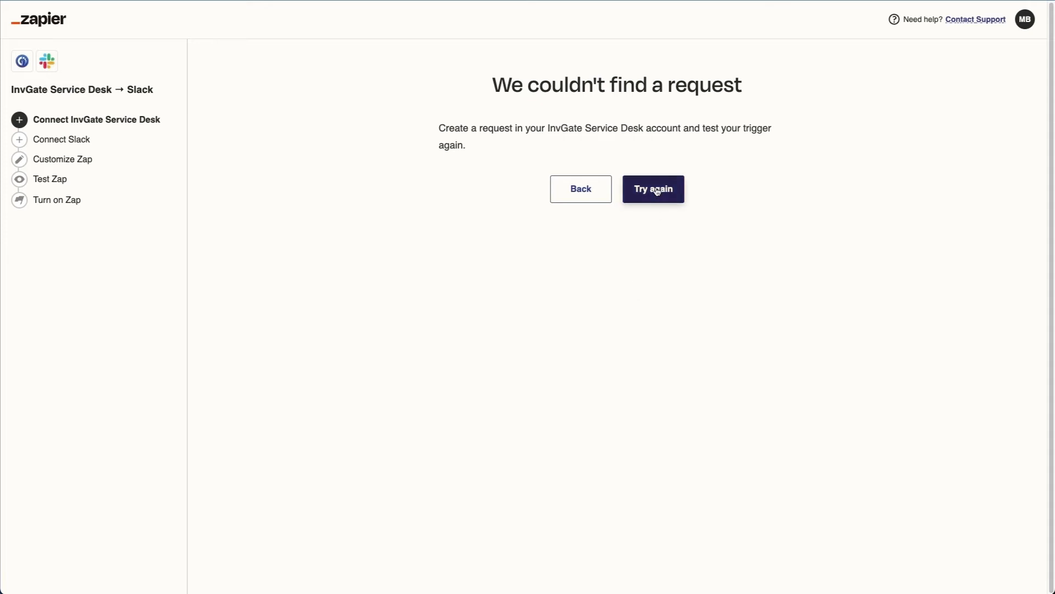
Step: Retest the trigger to find the request, then authorize Zapier on the Slack workspace
{"action": "left_click", "coordinate": [652, 188]}
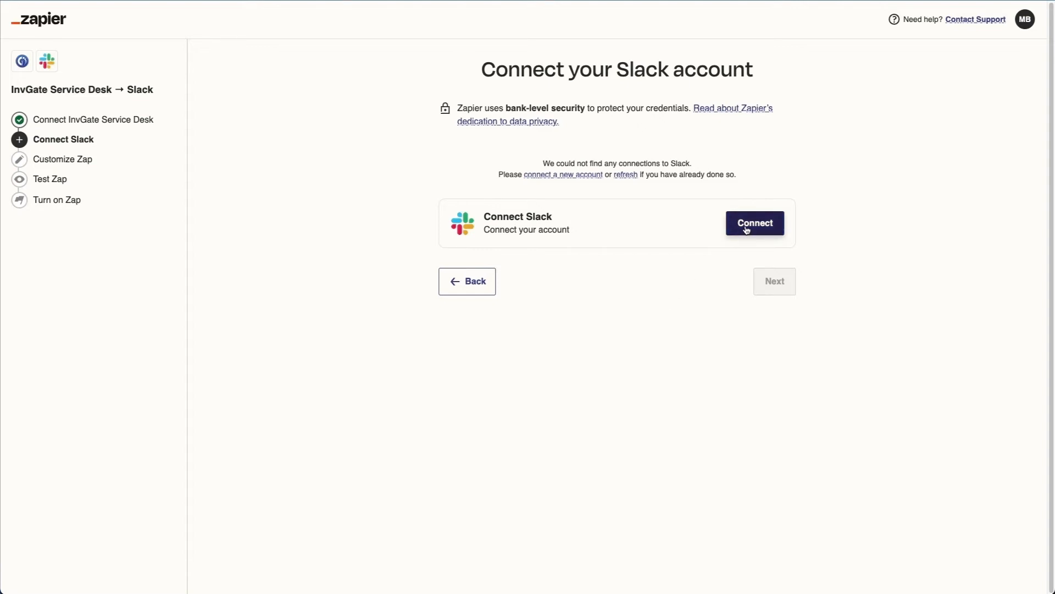
{"action": "left_click", "coordinate": [754, 223]}
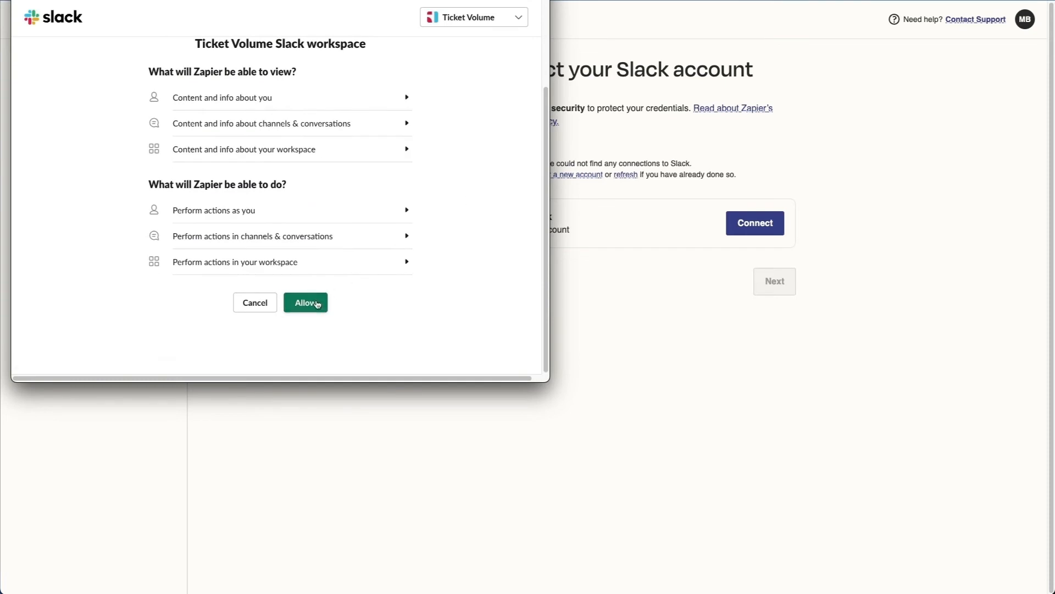
{"action": "left_click", "coordinate": [305, 302]}
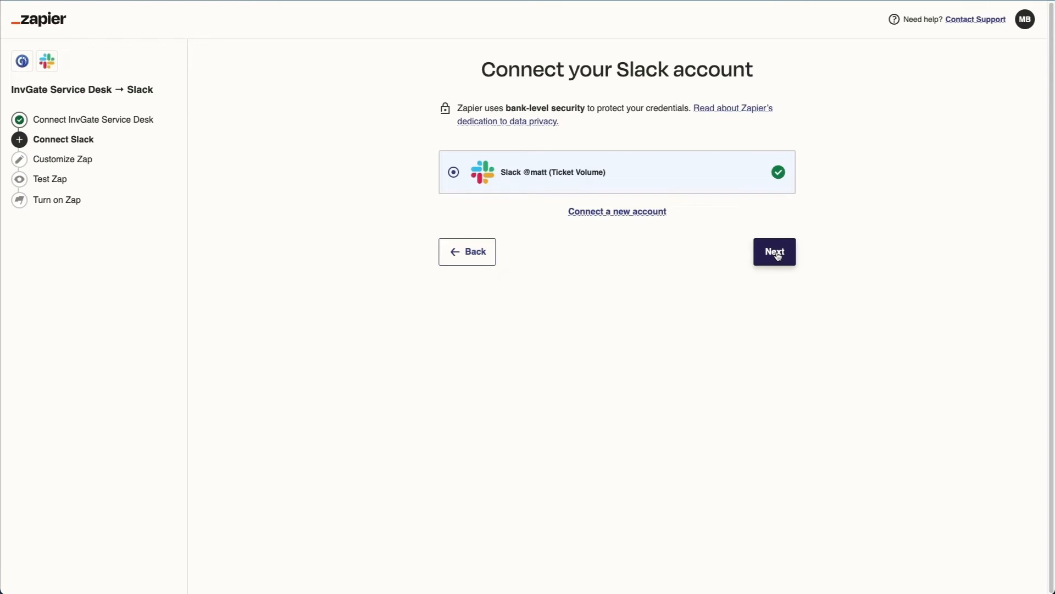
Step: Post to the service-desk channel and uncheck the Bot Name field before continuing
{"action": "left_click", "coordinate": [772, 251]}
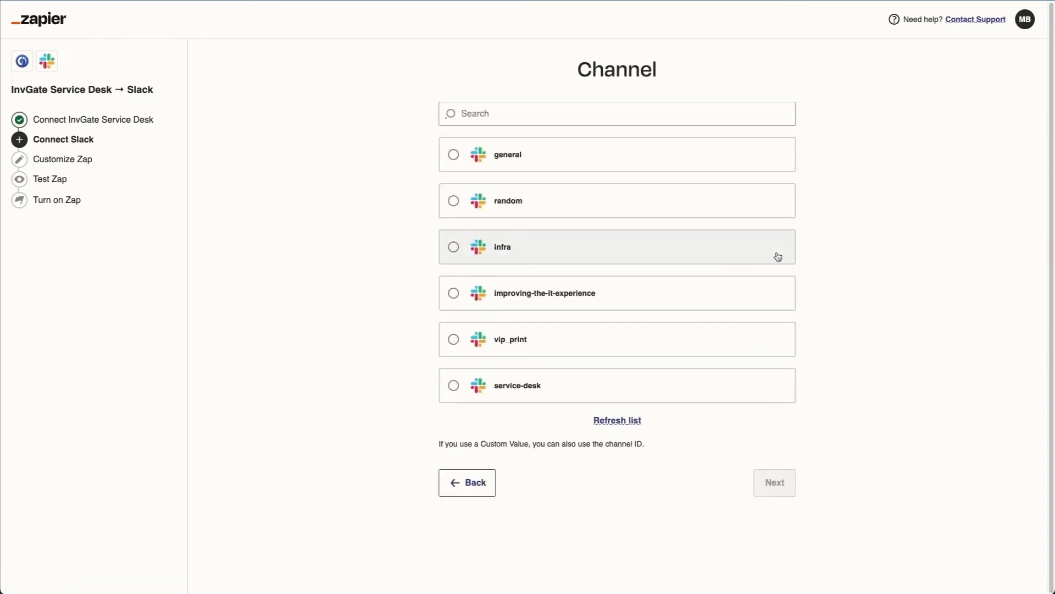
{"action": "mouse_move", "coordinate": [472, 409]}
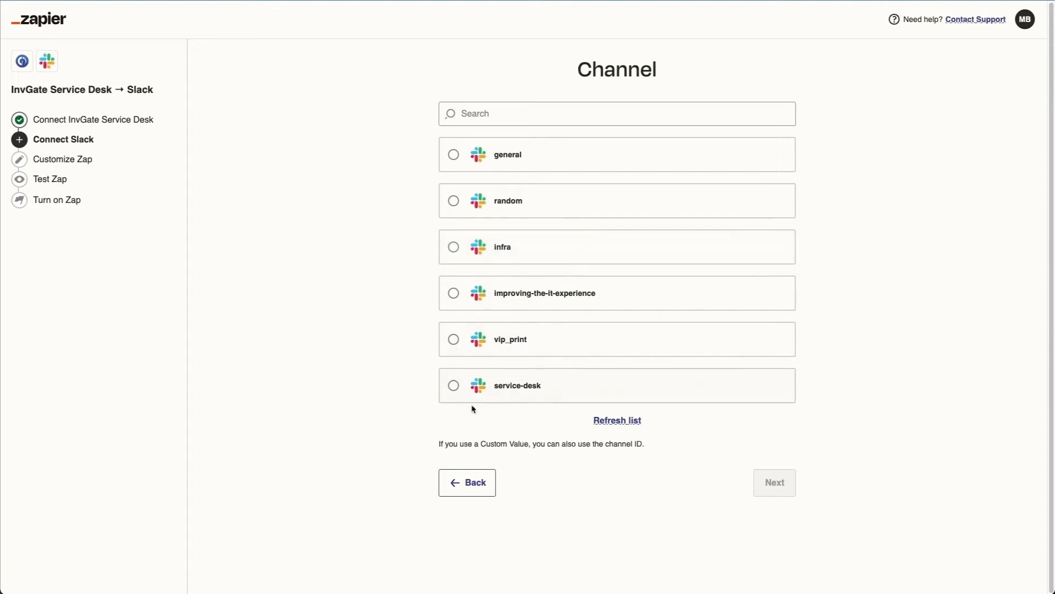
{"action": "left_click", "coordinate": [453, 384]}
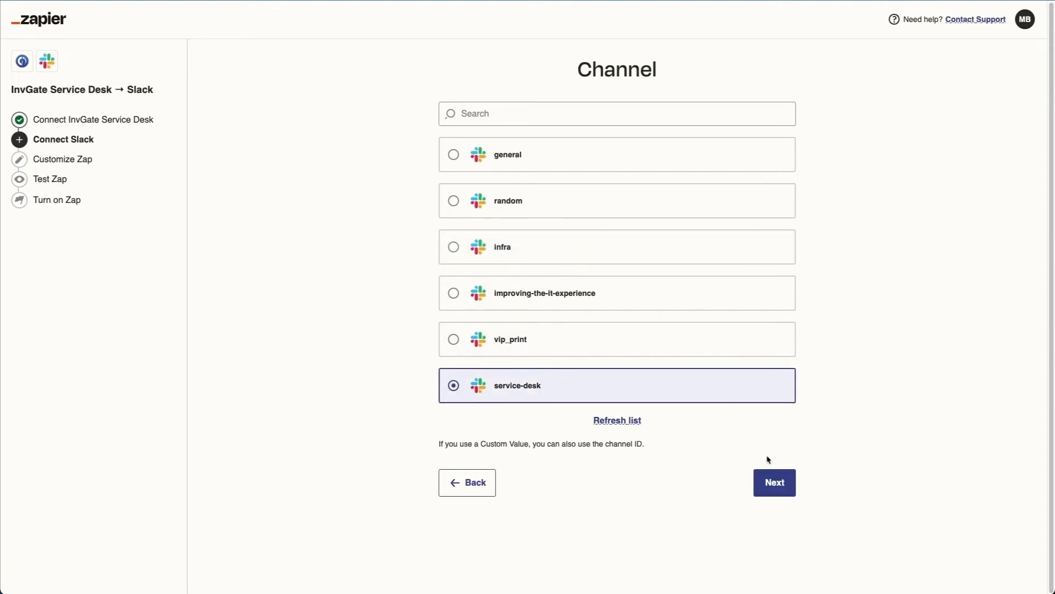
{"action": "left_click", "coordinate": [774, 482]}
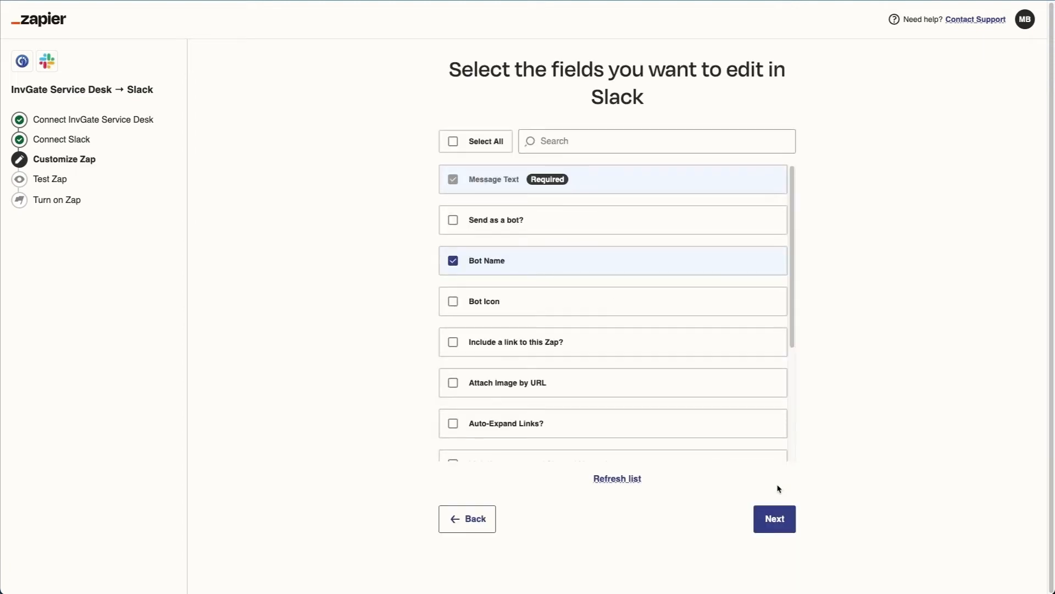
{"action": "left_click", "coordinate": [453, 261]}
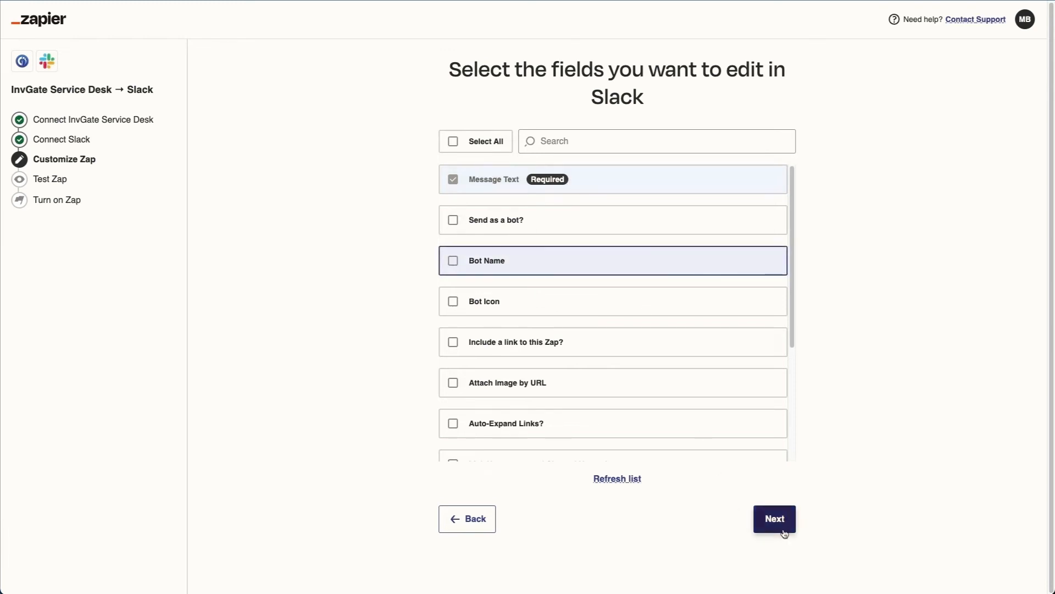
{"action": "left_click", "coordinate": [773, 518]}
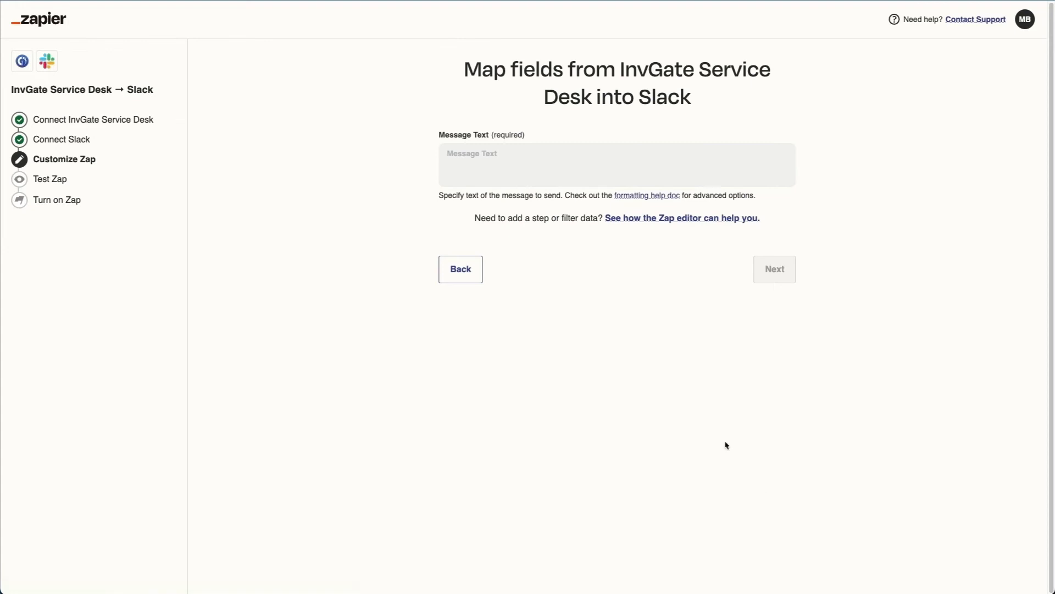
{"action": "mouse_move", "coordinate": [425, 164]}
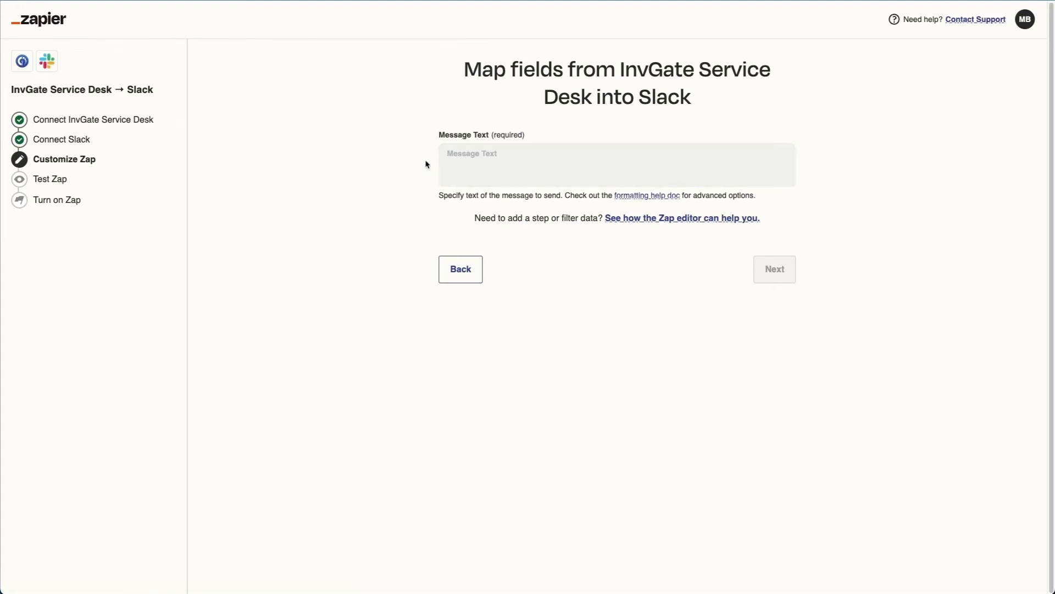
Step: Insert the request Title field into the Slack Message Text
{"action": "left_click", "coordinate": [616, 165]}
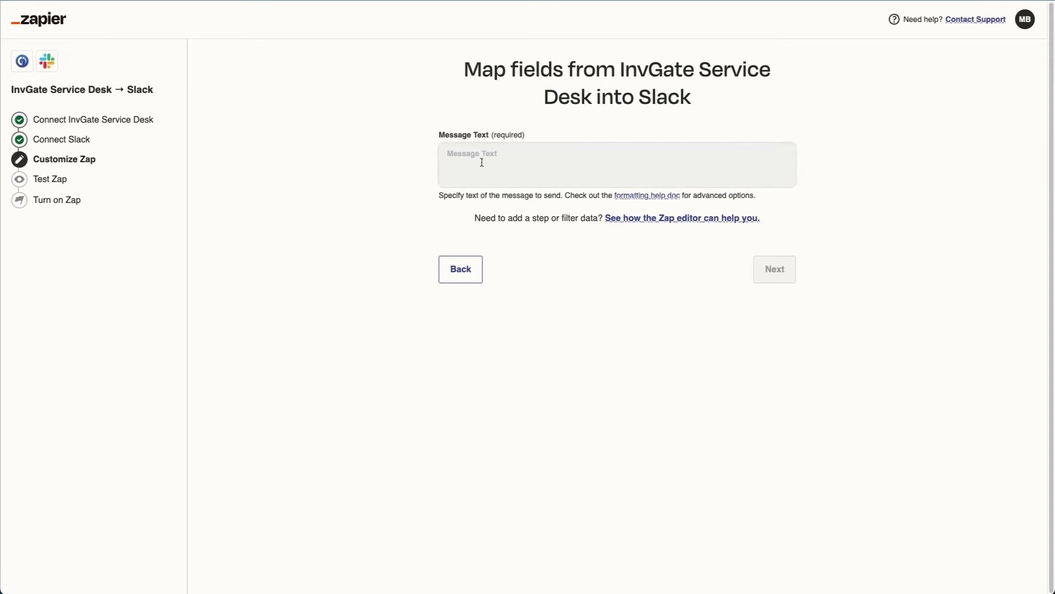
{"action": "left_click", "coordinate": [615, 165]}
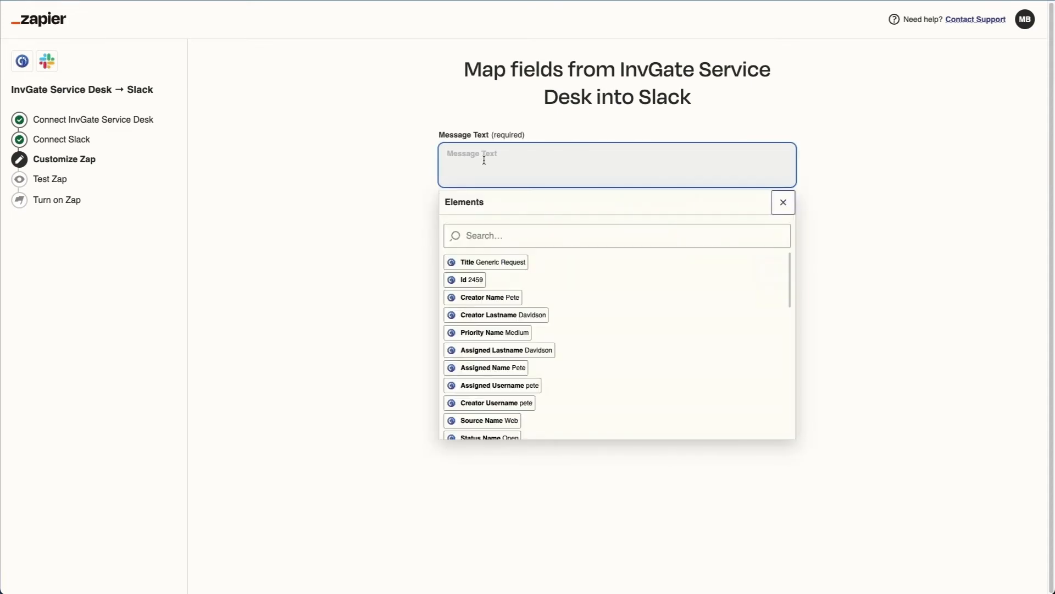
{"action": "left_click", "coordinate": [485, 262]}
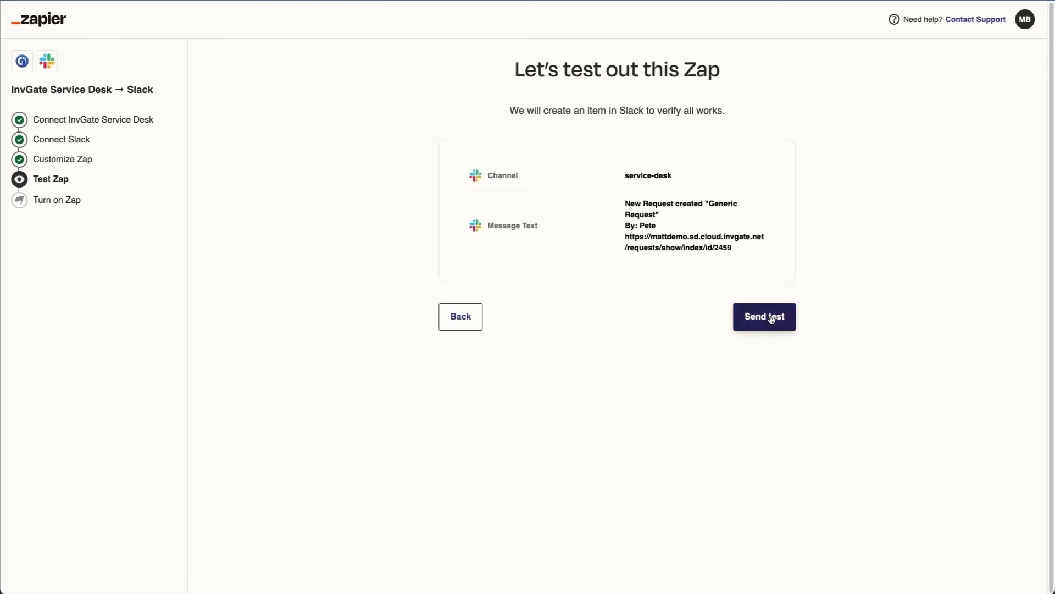
Step: Send a test message to Slack and turn the Zap on
{"action": "left_click", "coordinate": [764, 317]}
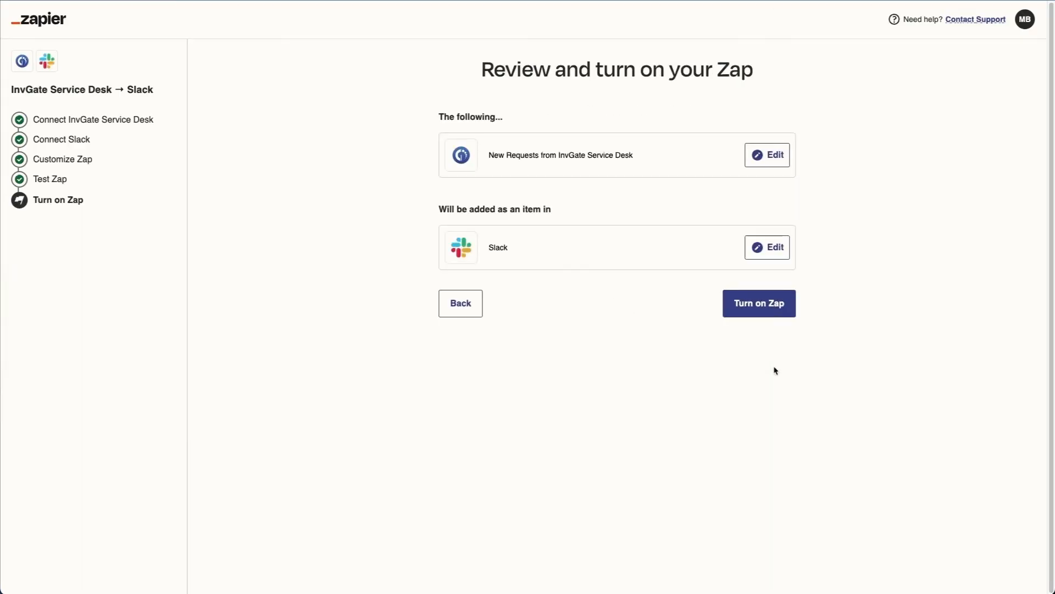
{"action": "left_click", "coordinate": [757, 303]}
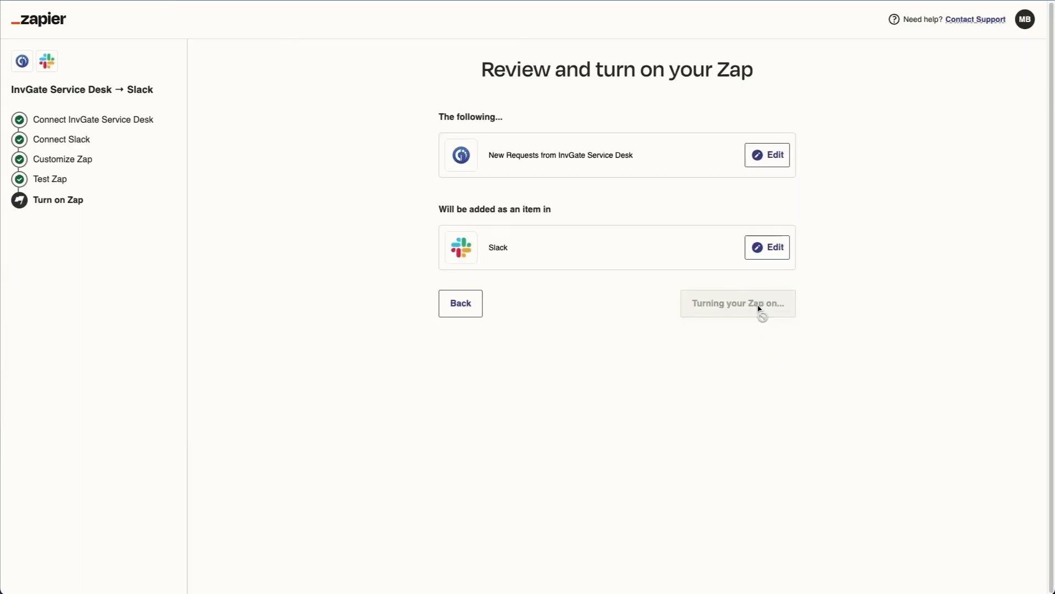
{"action": "left_click", "coordinate": [736, 304]}
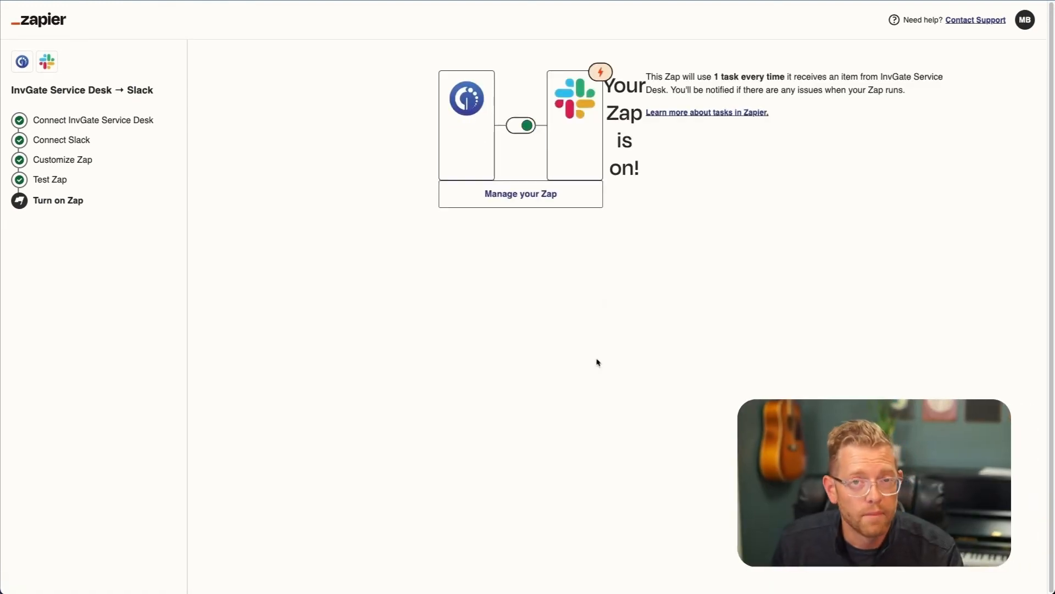
{"action": "mouse_move", "coordinate": [122, 56]}
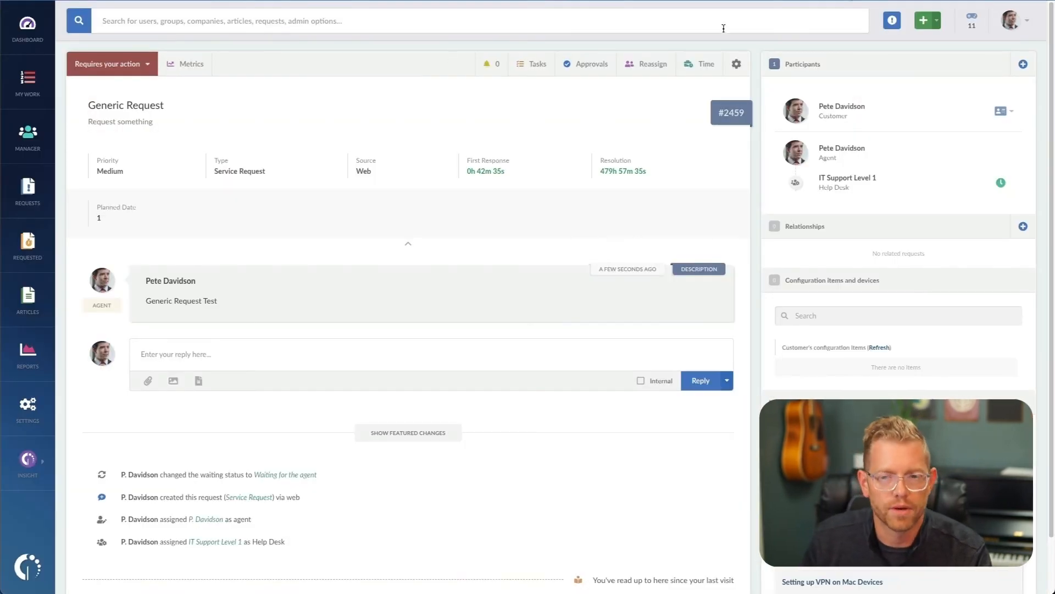
Step: Create a Medium-priority request "This is a slack test" asking to make sure the integration works, and submit it
{"action": "left_click", "coordinate": [924, 20]}
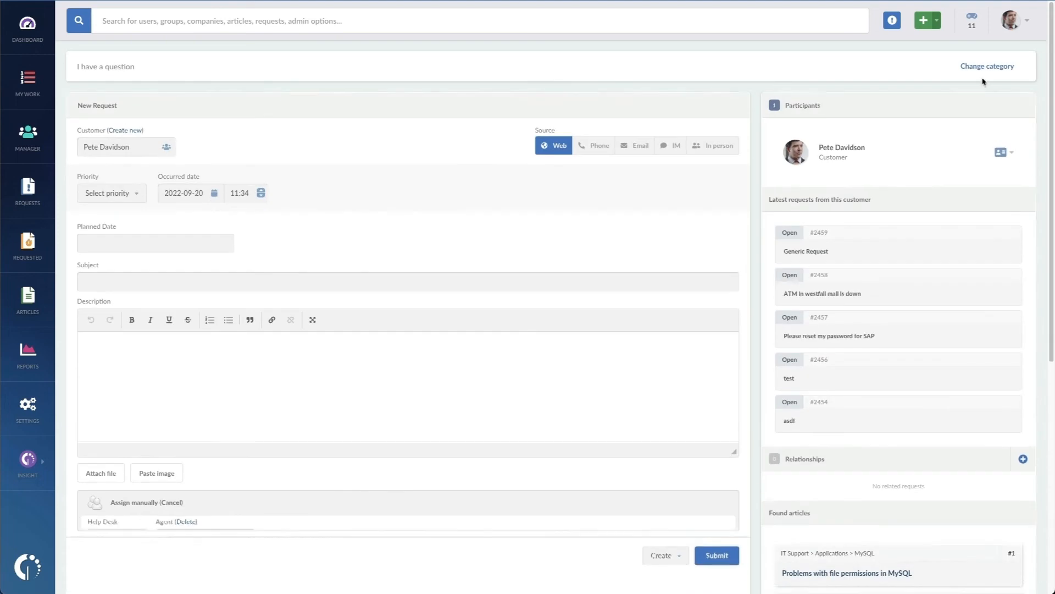
{"action": "left_click", "coordinate": [110, 193]}
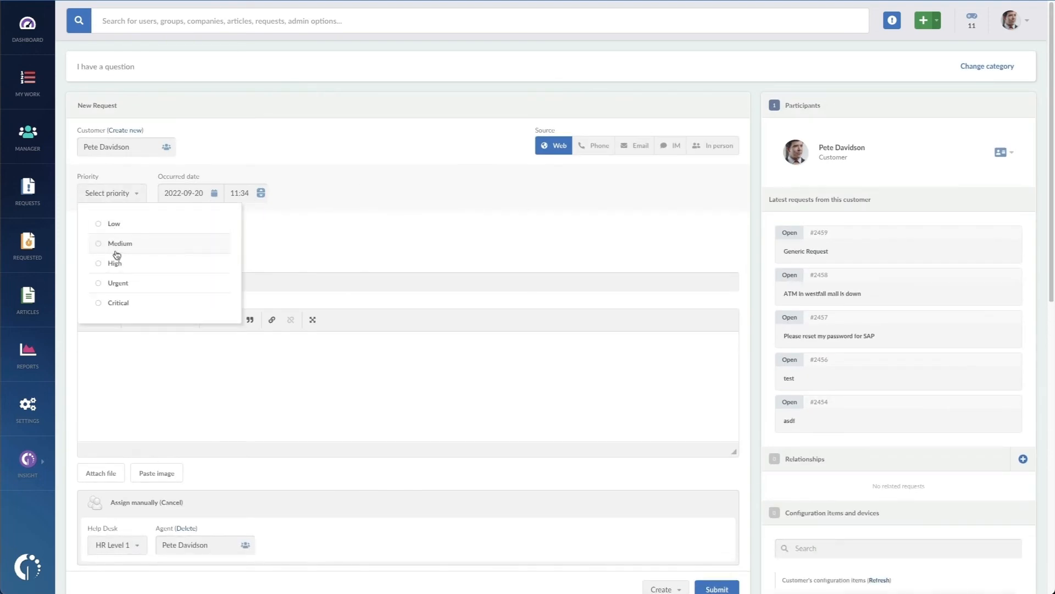
{"action": "left_click", "coordinate": [119, 243]}
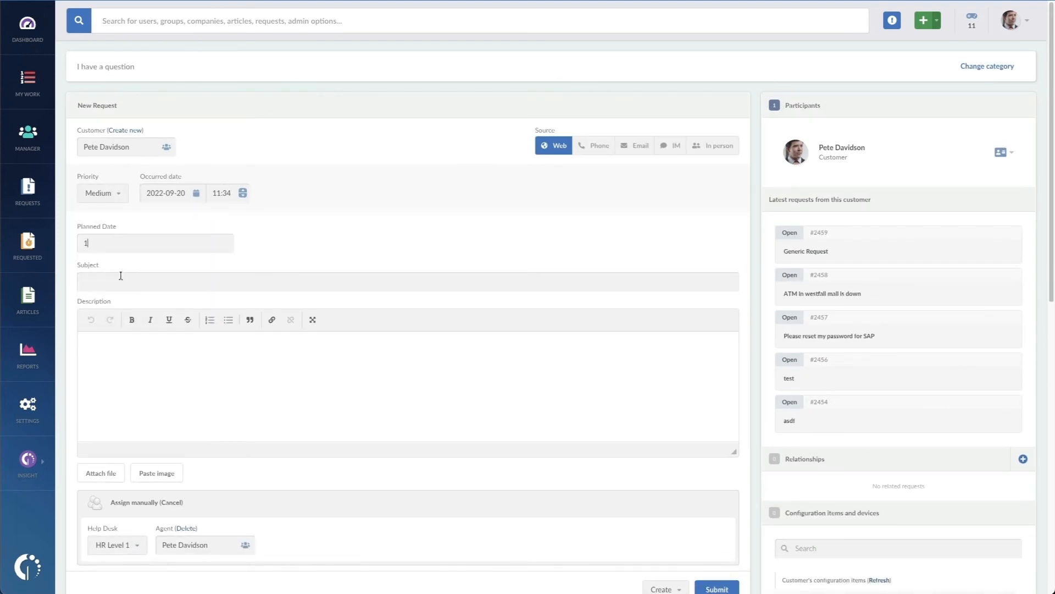
{"action": "type", "text": "This is a slack test"}
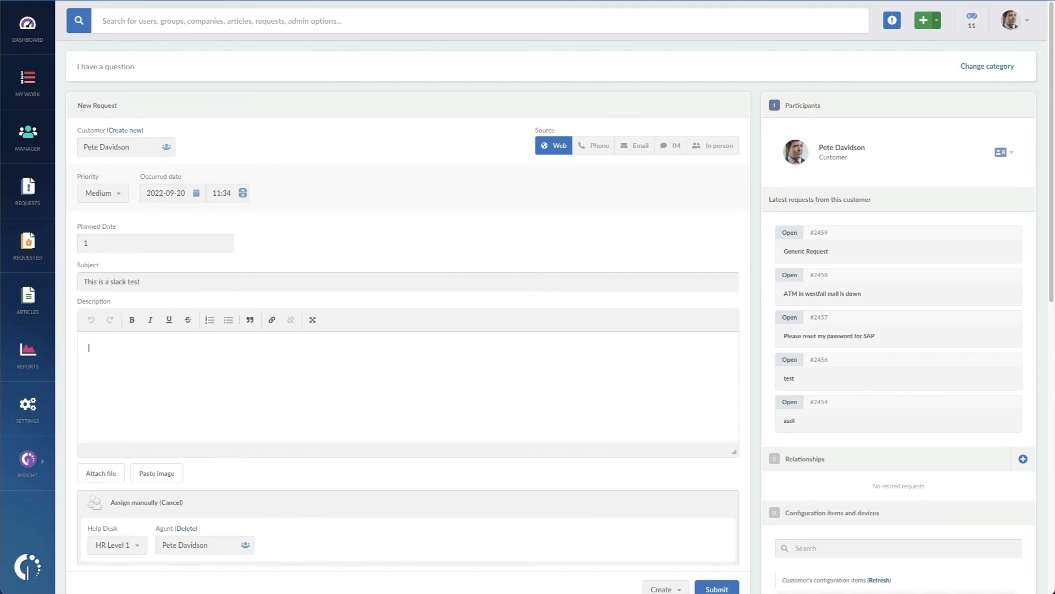
{"action": "type", "text": "Please make sure t"}
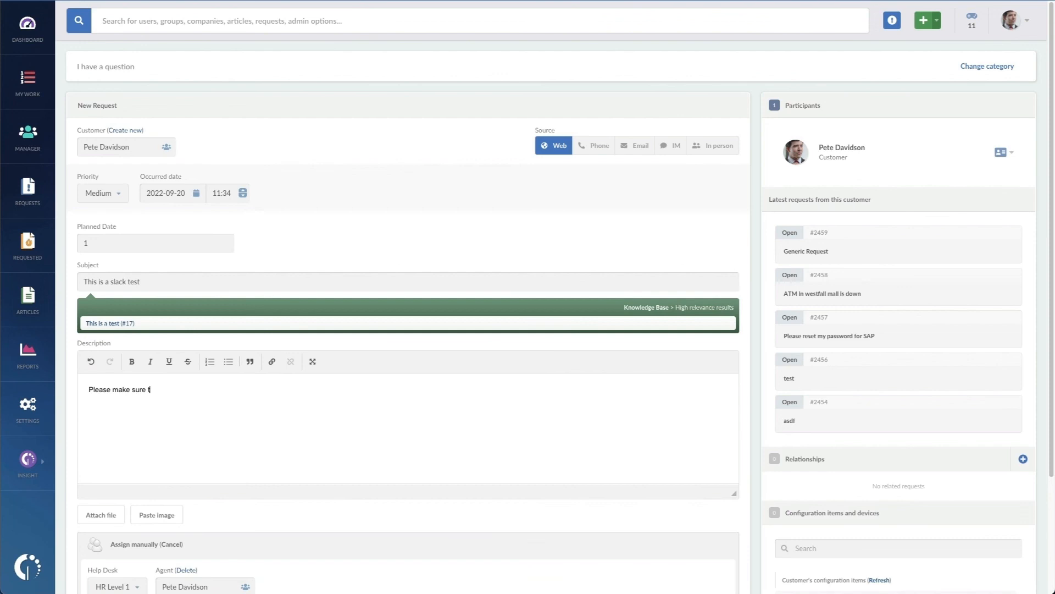
{"action": "type", "text": "his integration works!"}
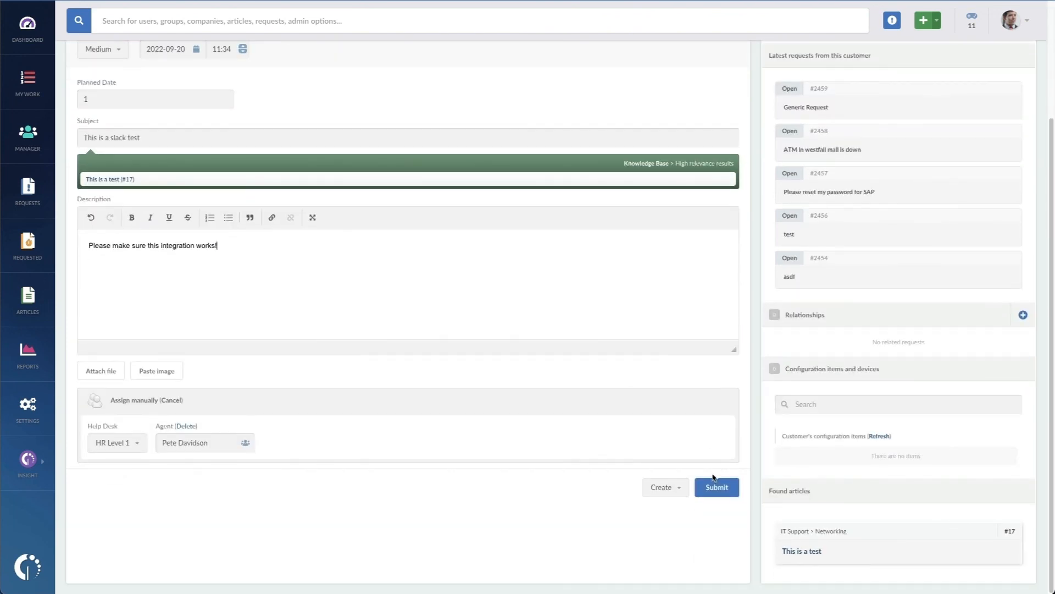
{"action": "left_click", "coordinate": [715, 487]}
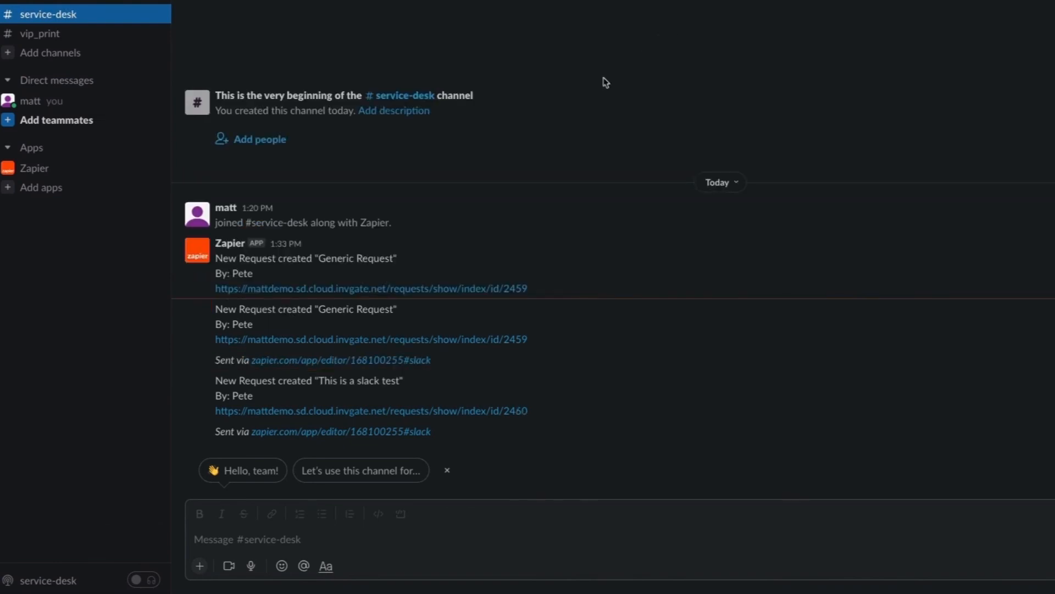
{"action": "mouse_move", "coordinate": [479, 410]}
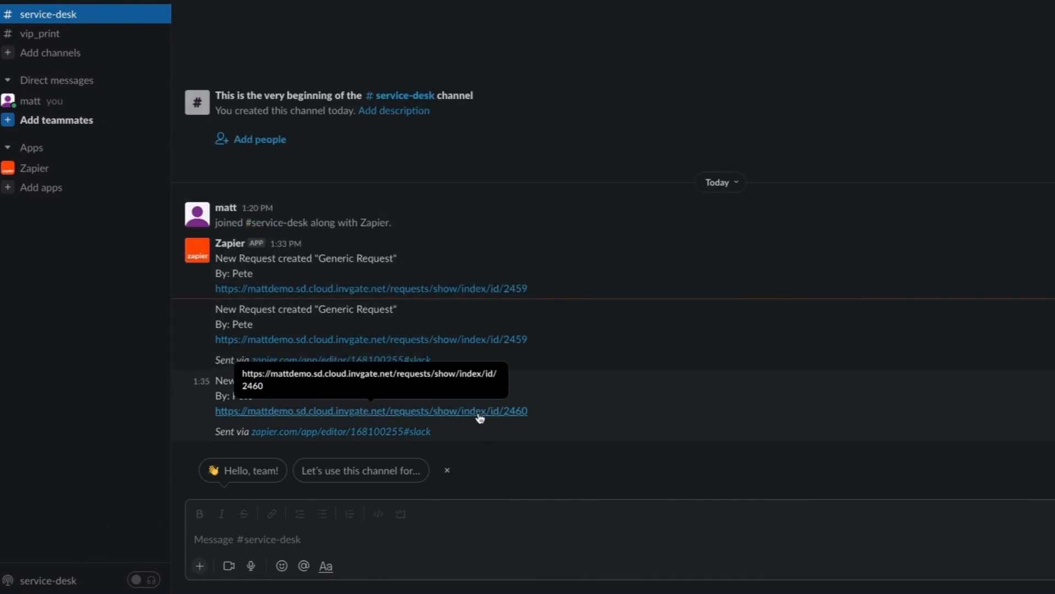
Step: Follow the invgate.net link in Zapier's #service-desk message to open request #2460
{"action": "left_click", "coordinate": [370, 410]}
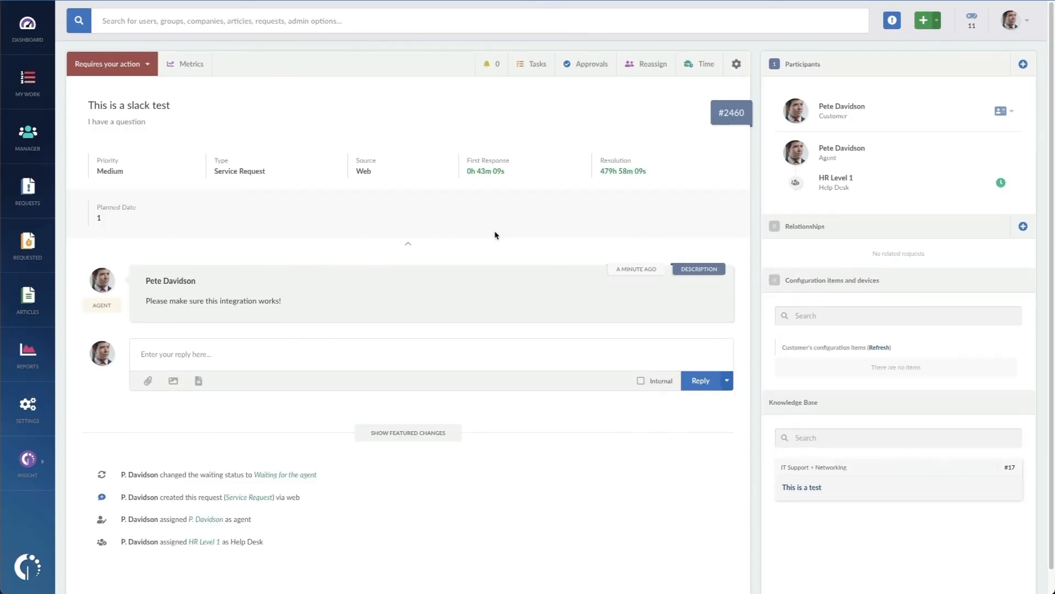